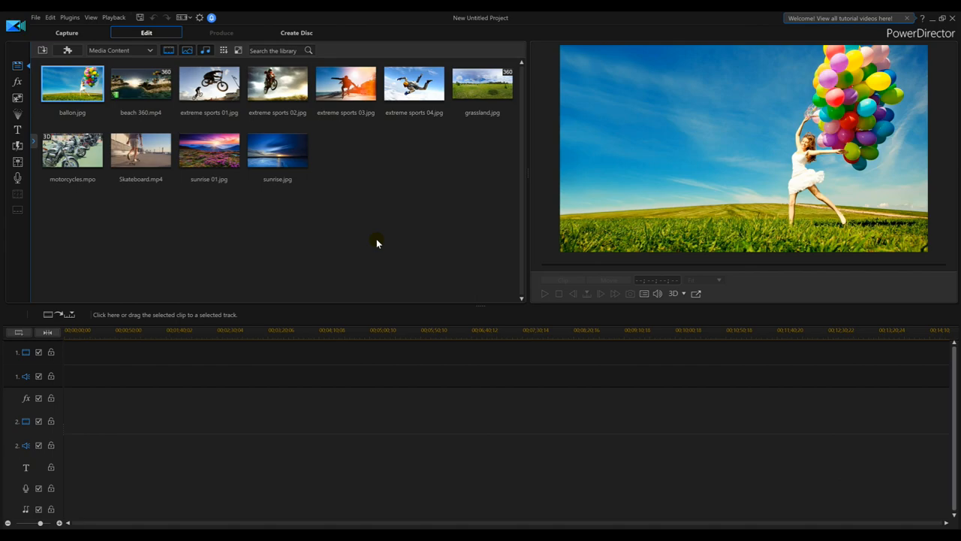
pyautogui.moveTo(360, 253)
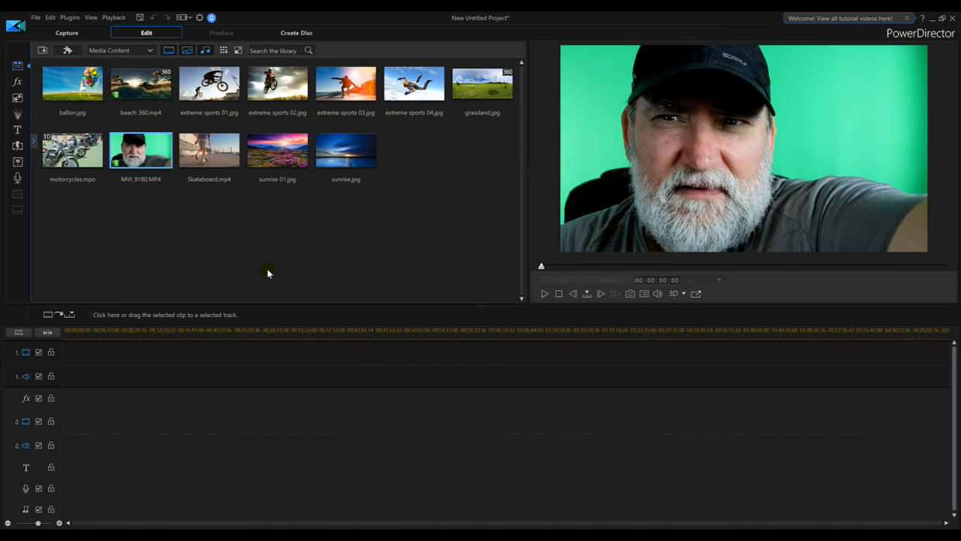
pyautogui.moveTo(181, 273)
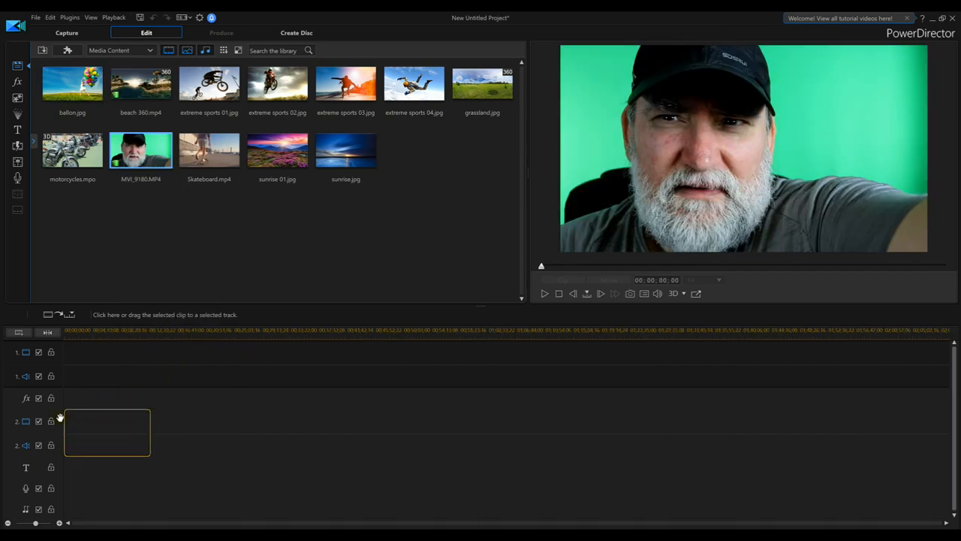
# - Place MVI_9180.MP4 on track 2, stretch ballon.jpg on track 1 to its length, and unlink the clip's audio
pyautogui.moveTo(141, 150); pyautogui.dragTo(107, 432)
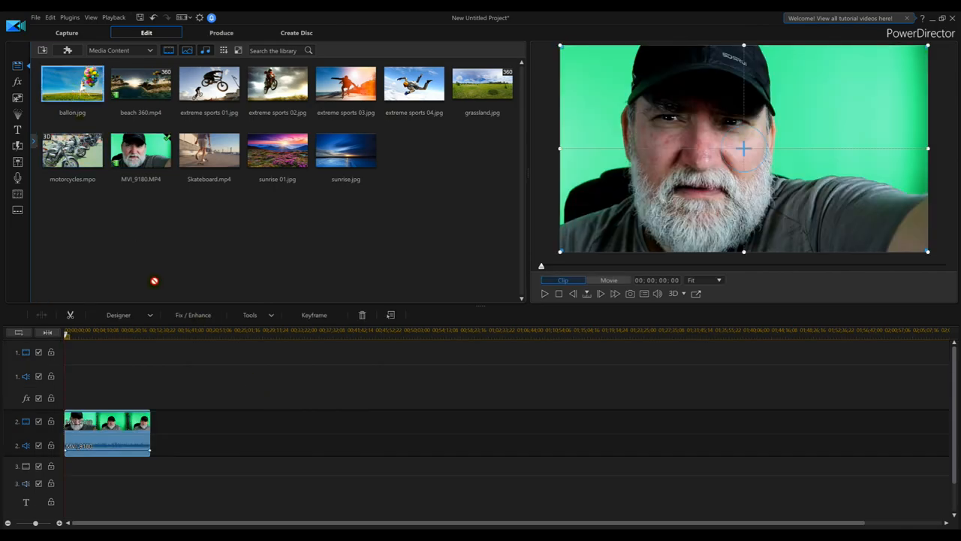
pyautogui.moveTo(72, 352)
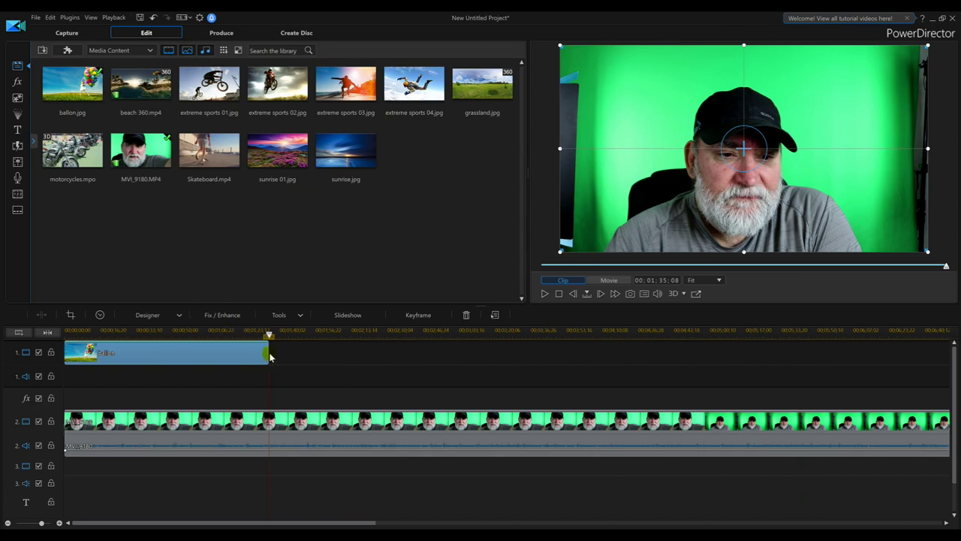
pyautogui.moveTo(269, 352); pyautogui.dragTo(853, 352)
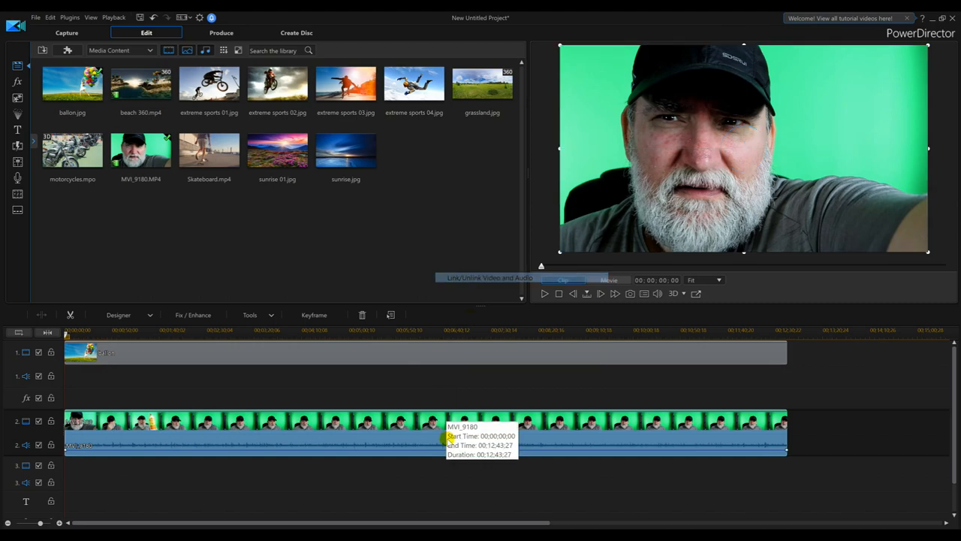
pyautogui.click(451, 432)
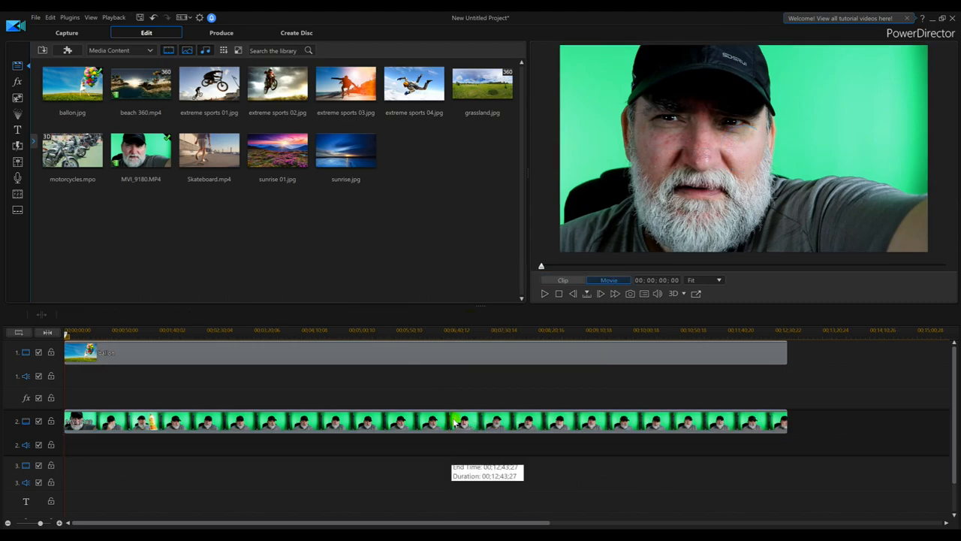
# - Bring up the designer tool list for the selected green-screen clip
pyautogui.click(151, 314)
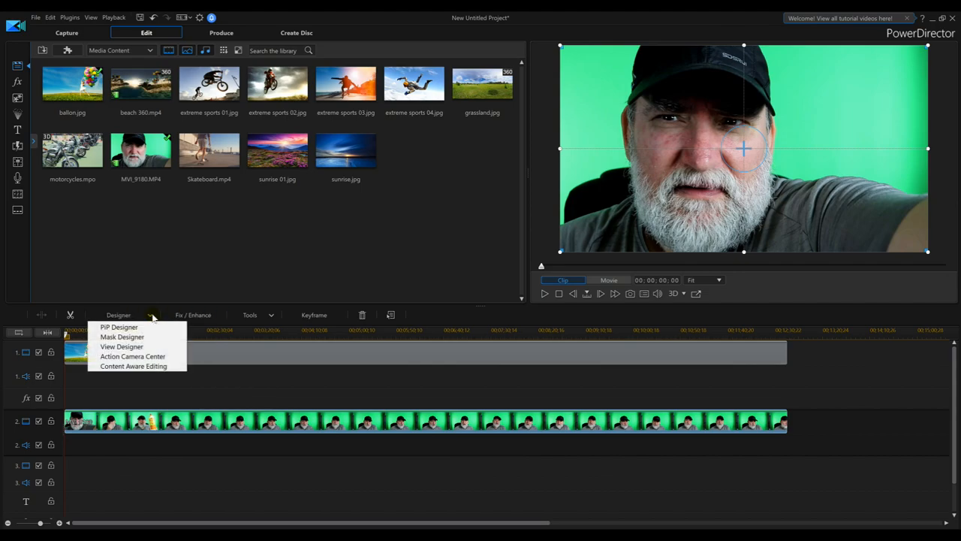
pyautogui.moveTo(122, 336)
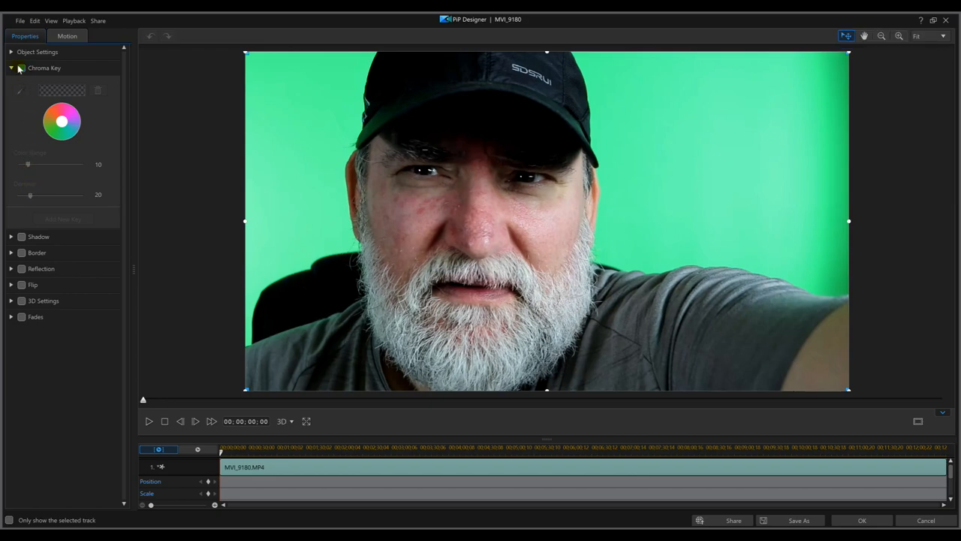
# - Enable Chroma Key, add a second key colour for the darker green, and scrub ahead to check the result
pyautogui.click(21, 68)
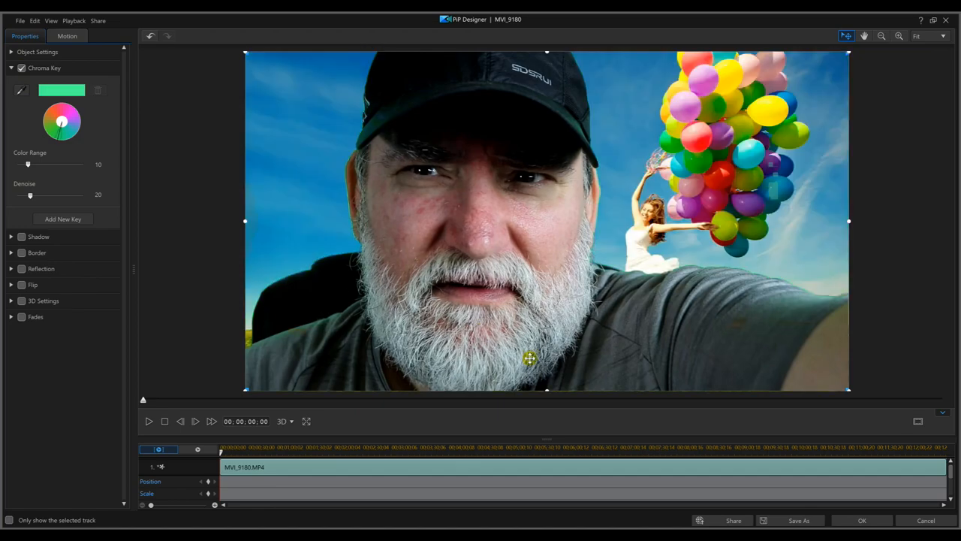
pyautogui.moveTo(366, 445)
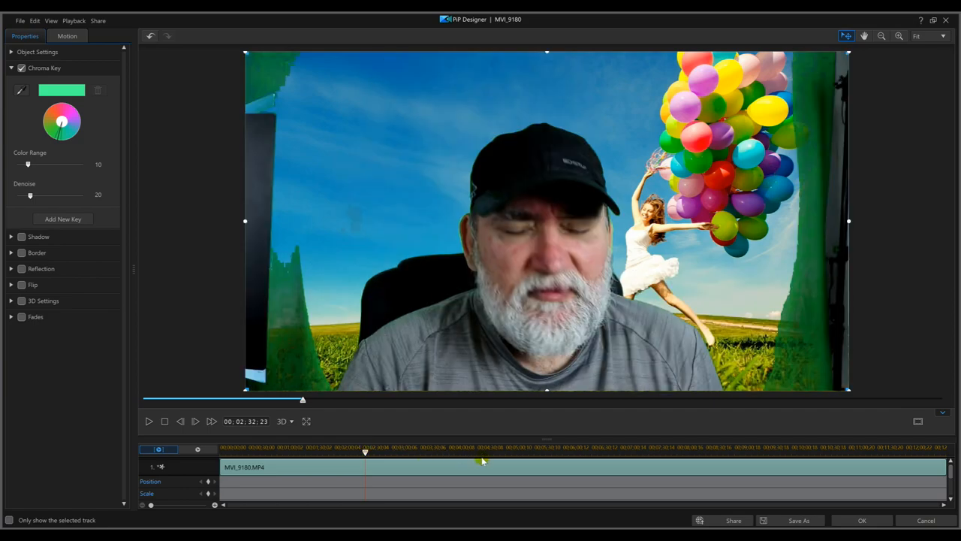
pyautogui.moveTo(284, 61)
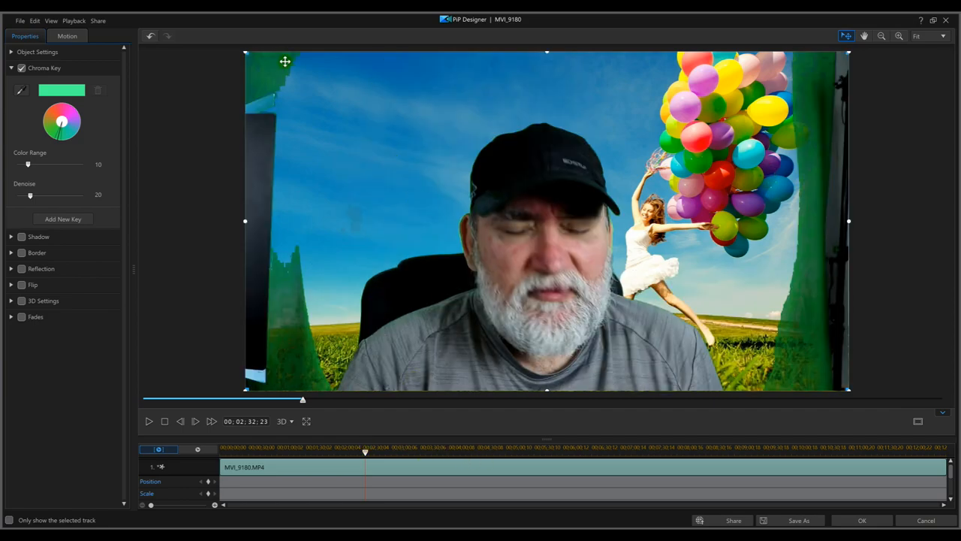
pyautogui.moveTo(808, 320)
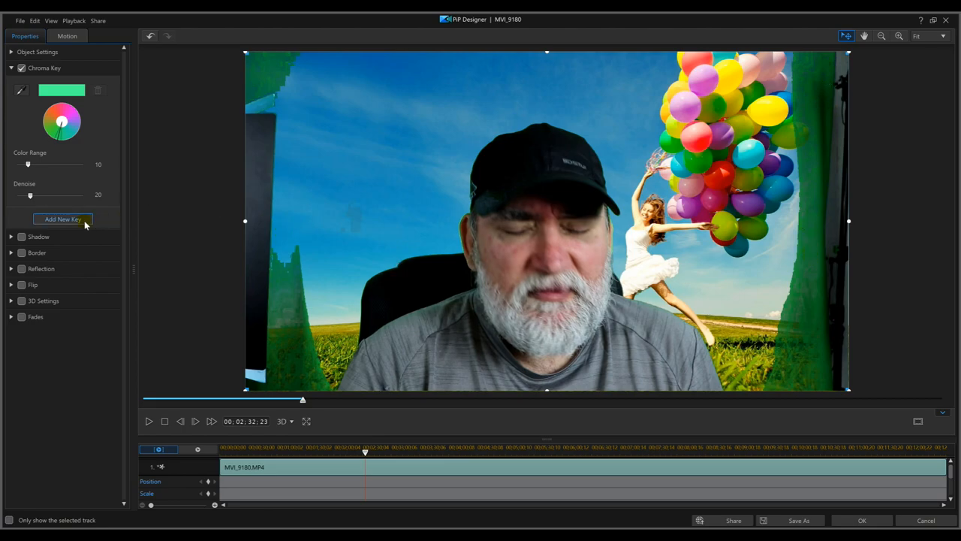
pyautogui.click(63, 219)
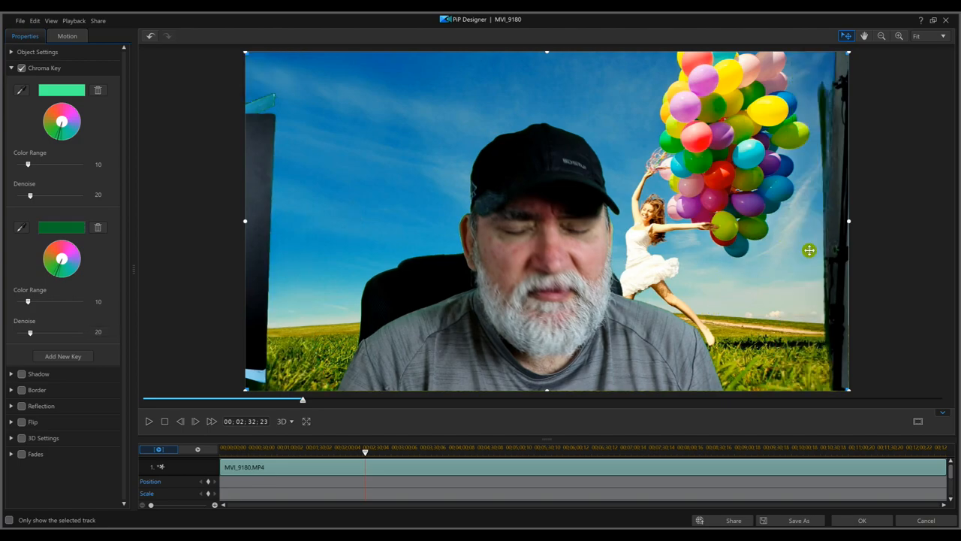
pyautogui.moveTo(49, 293)
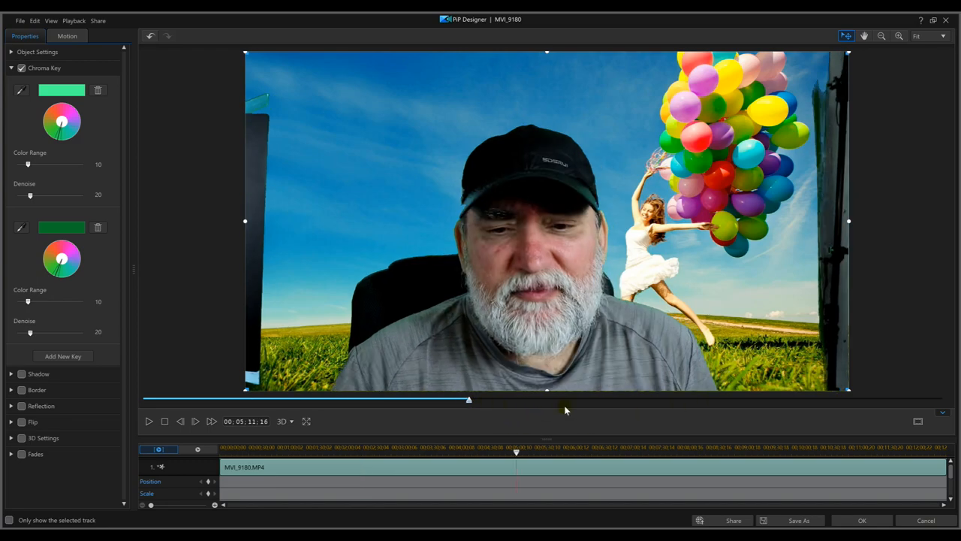
pyautogui.moveTo(468, 400); pyautogui.dragTo(600, 400)
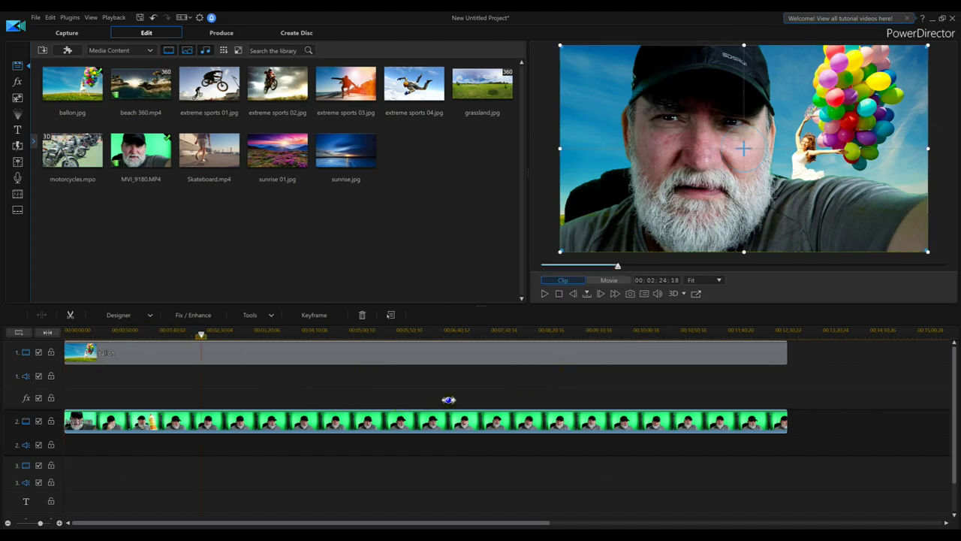
pyautogui.moveTo(469, 420)
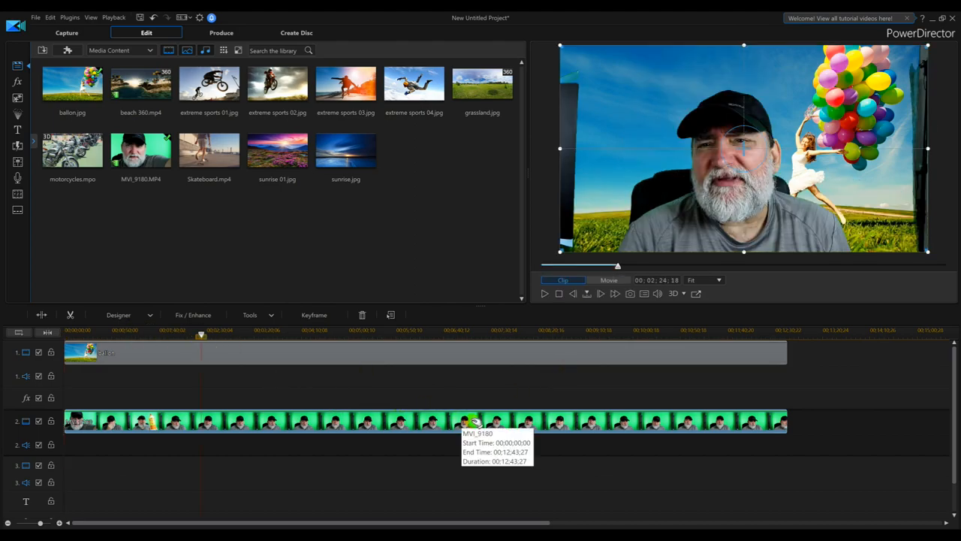
# - Bring the presenter clip into the Mask Designer with a rectangle mask
pyautogui.click(119, 315)
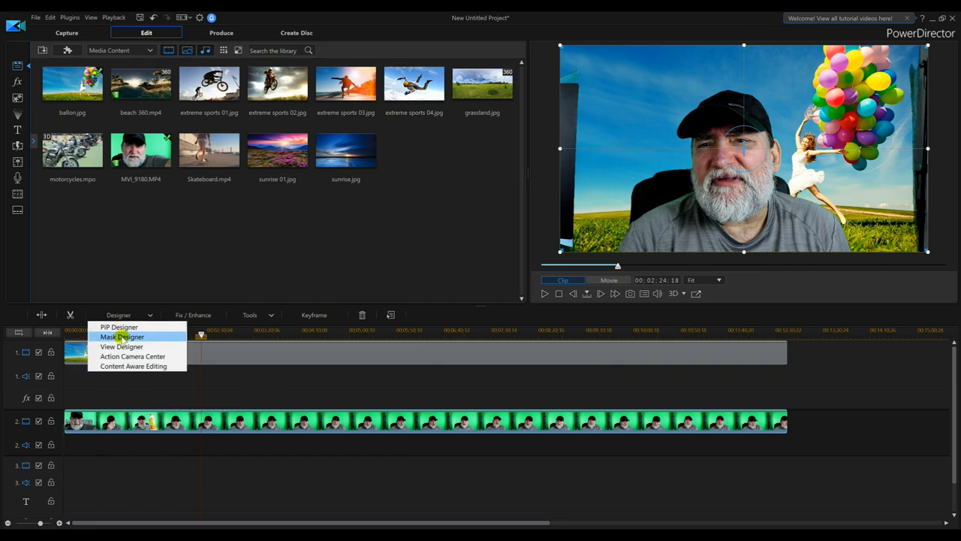
pyautogui.click(122, 336)
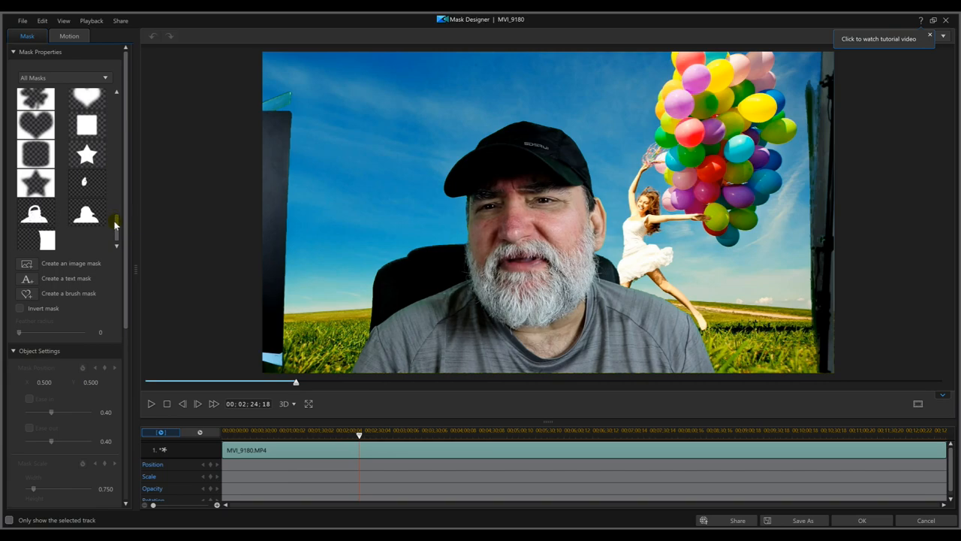
pyautogui.scroll(3)
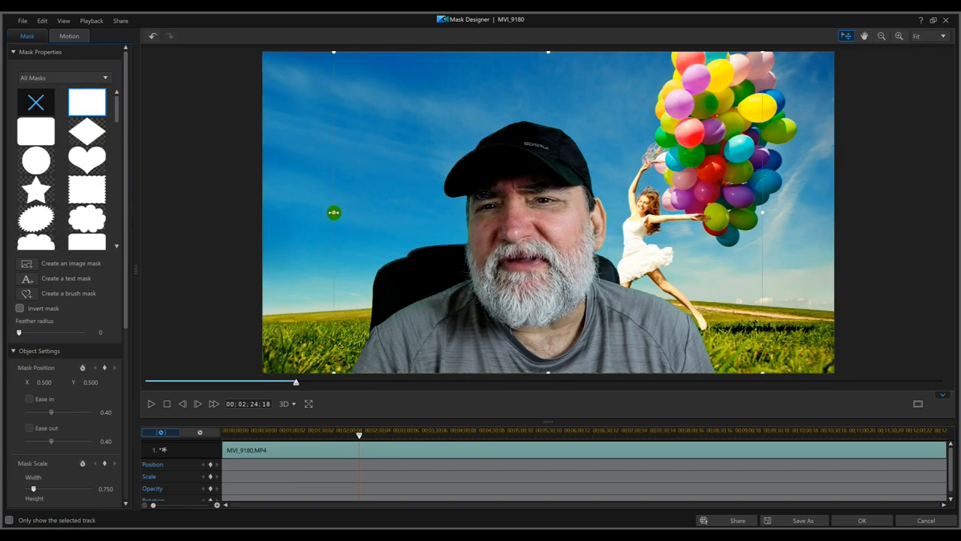
# - Pull the mask's left and right edges inward past the dark studio strips
pyautogui.moveTo(333, 212); pyautogui.dragTo(291, 204)
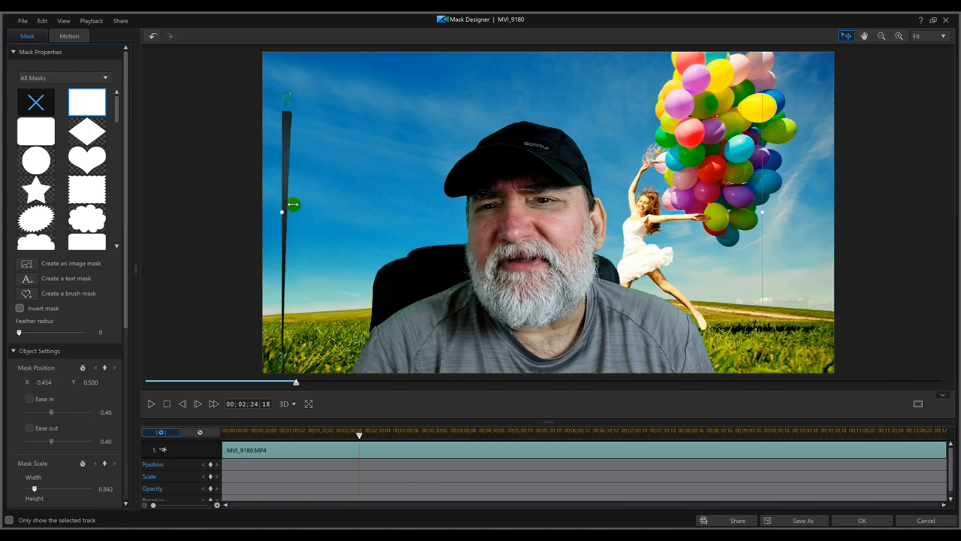
pyautogui.moveTo(281, 211); pyautogui.dragTo(762, 212)
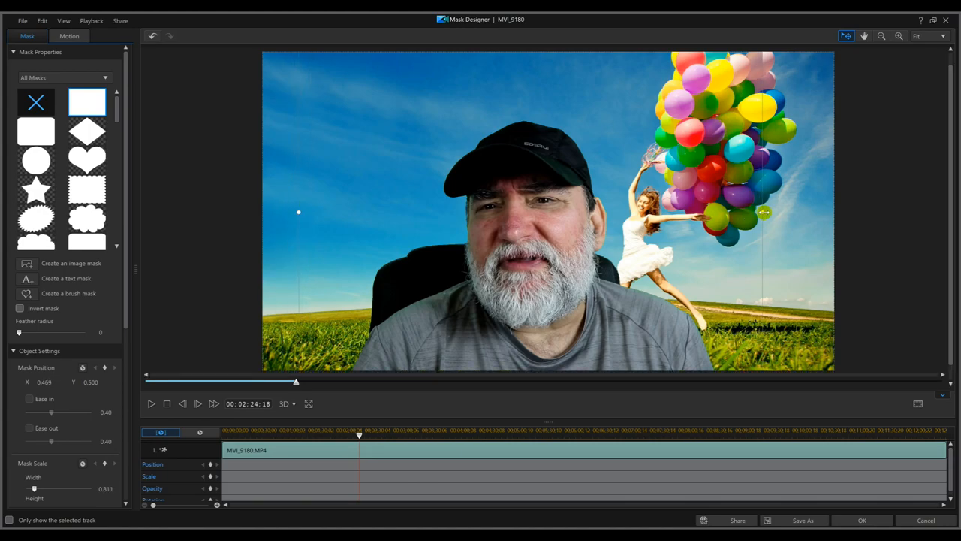
pyautogui.moveTo(763, 212); pyautogui.dragTo(821, 209)
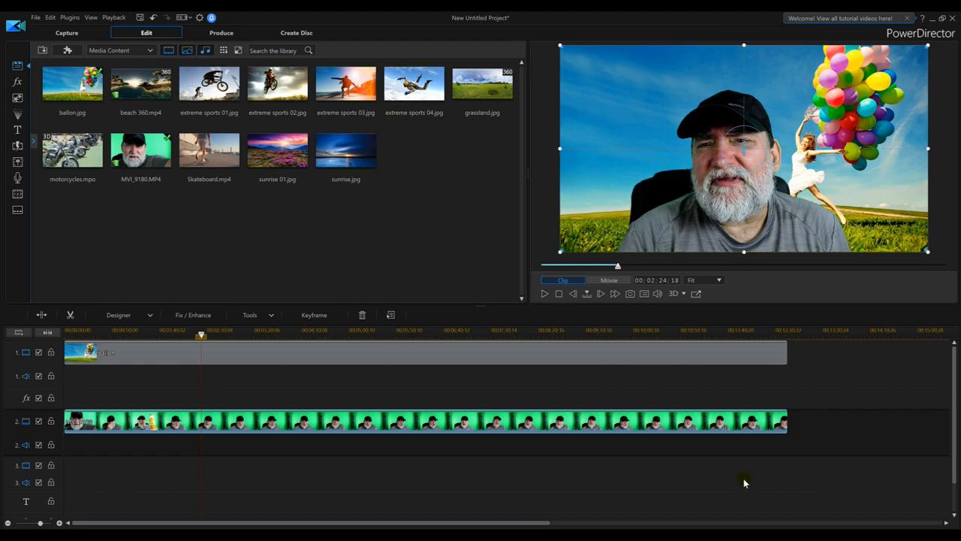
pyautogui.moveTo(644, 293)
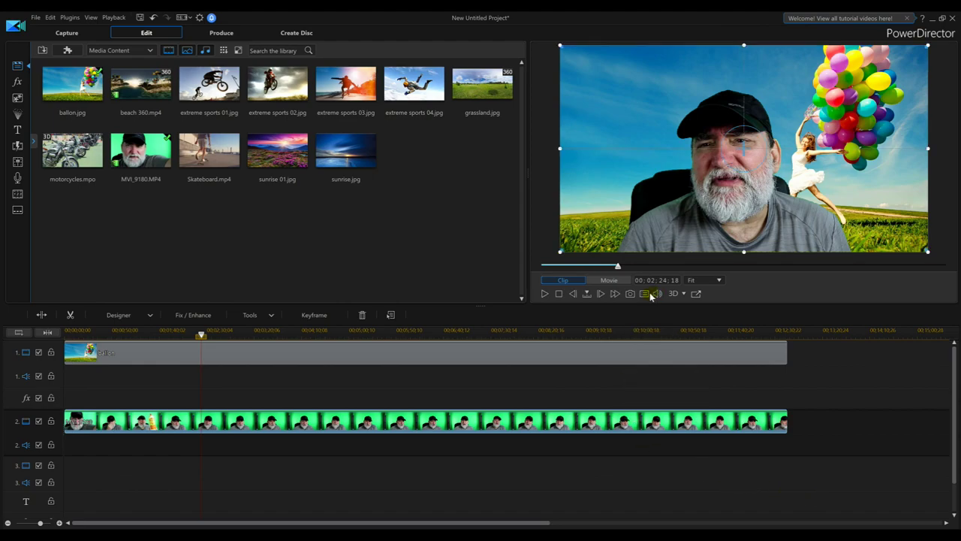
# - Set Full HD preview resolution and play the whole movie from the preview window
pyautogui.click(644, 294)
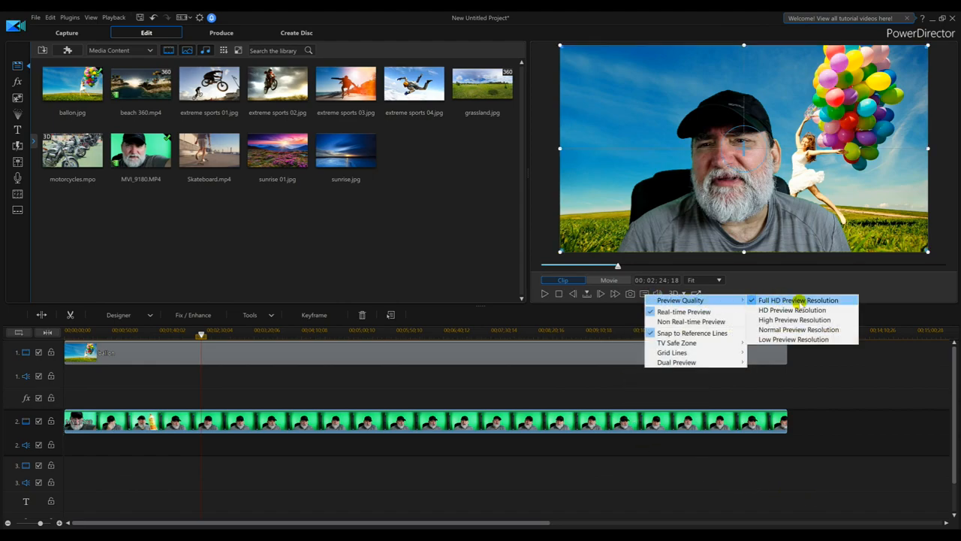
pyautogui.moveTo(841, 301)
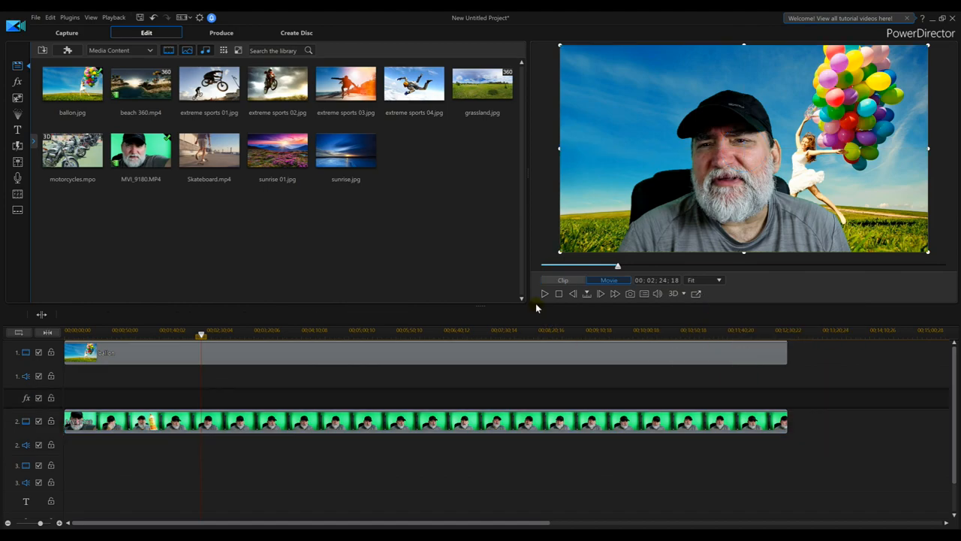
pyautogui.click(543, 294)
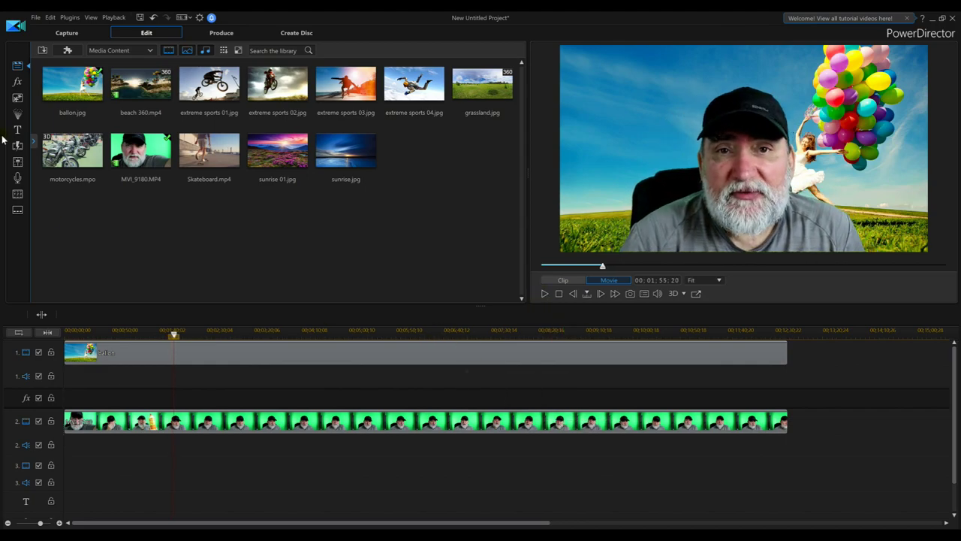
pyautogui.moveTo(67, 465)
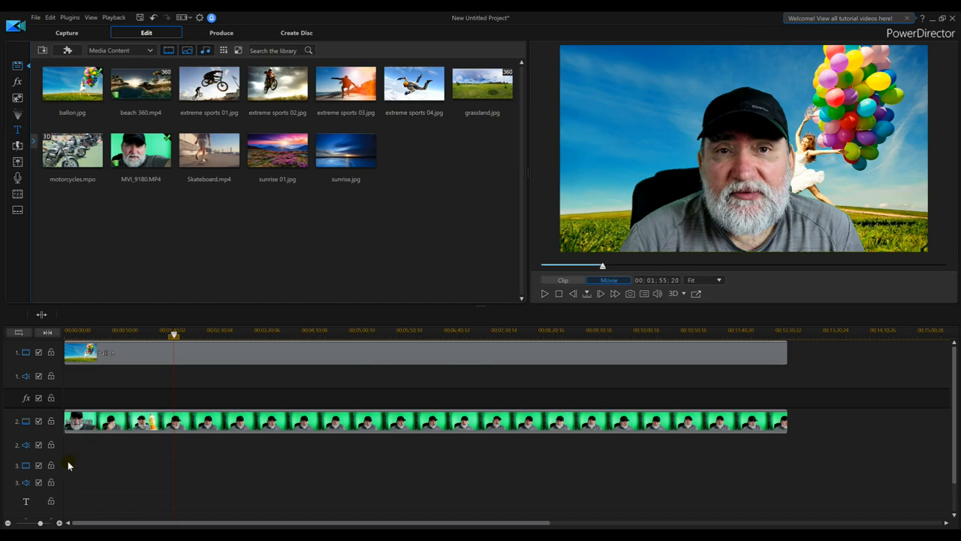
# - Add the Default 3D title from the Title Room to track 3 and select the My 3D Title clip
pyautogui.click(17, 130)
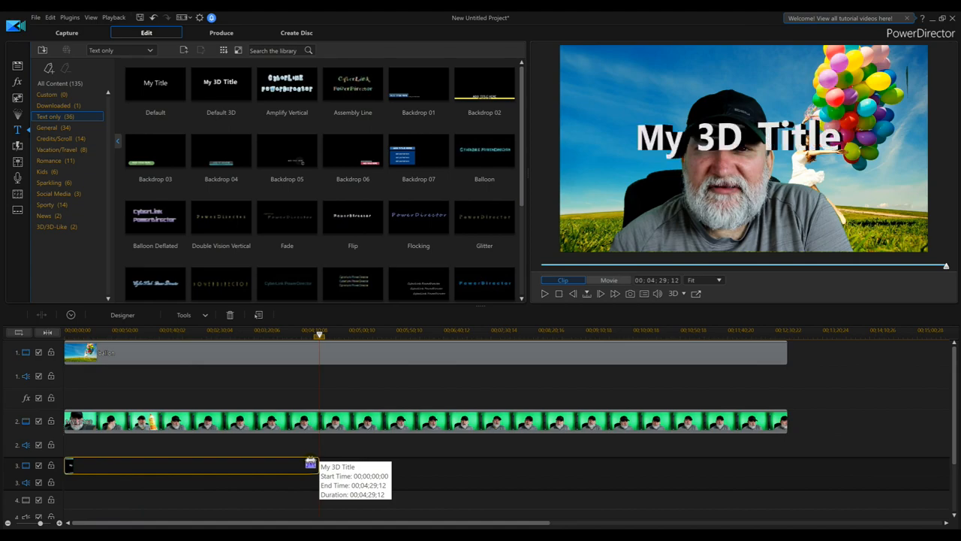
pyautogui.click(161, 465)
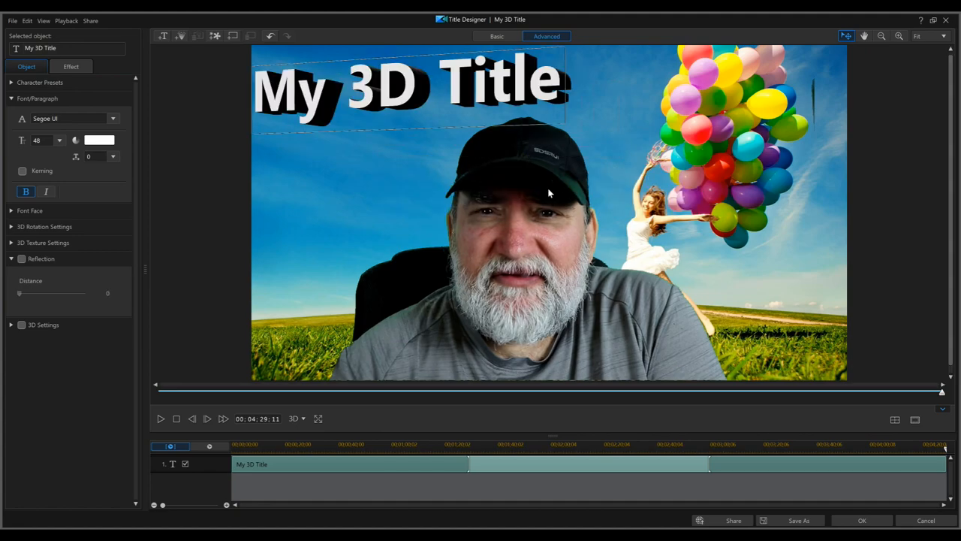
pyautogui.moveTo(500, 49)
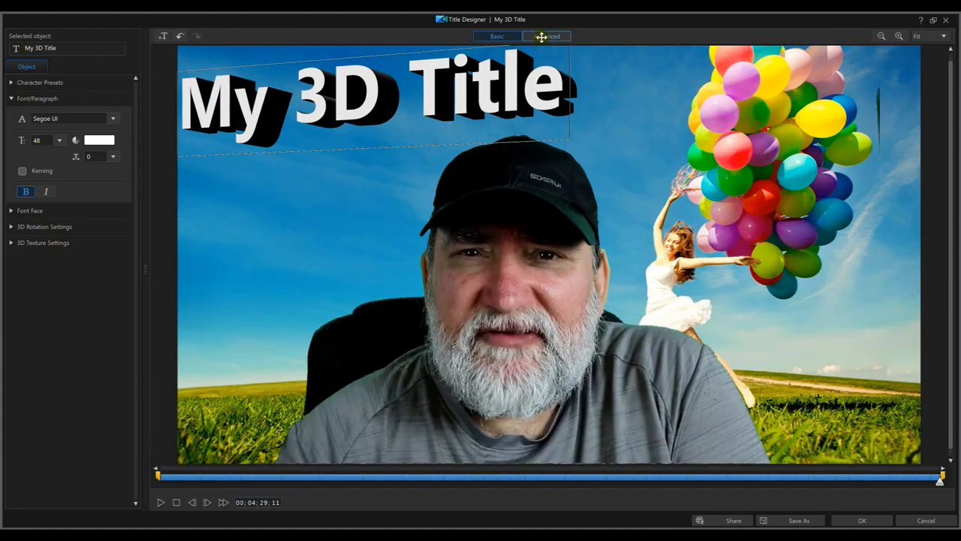
pyautogui.click(547, 36)
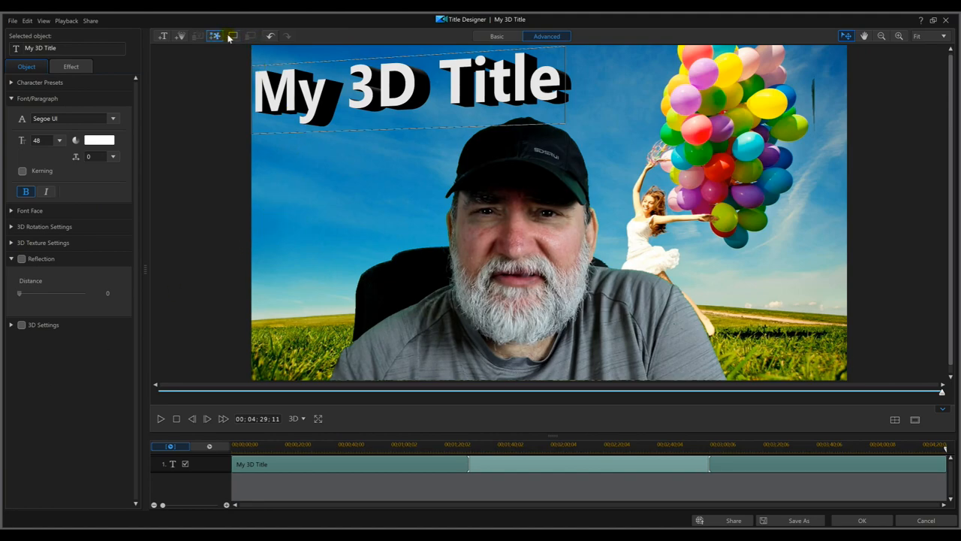
pyautogui.moveTo(232, 36)
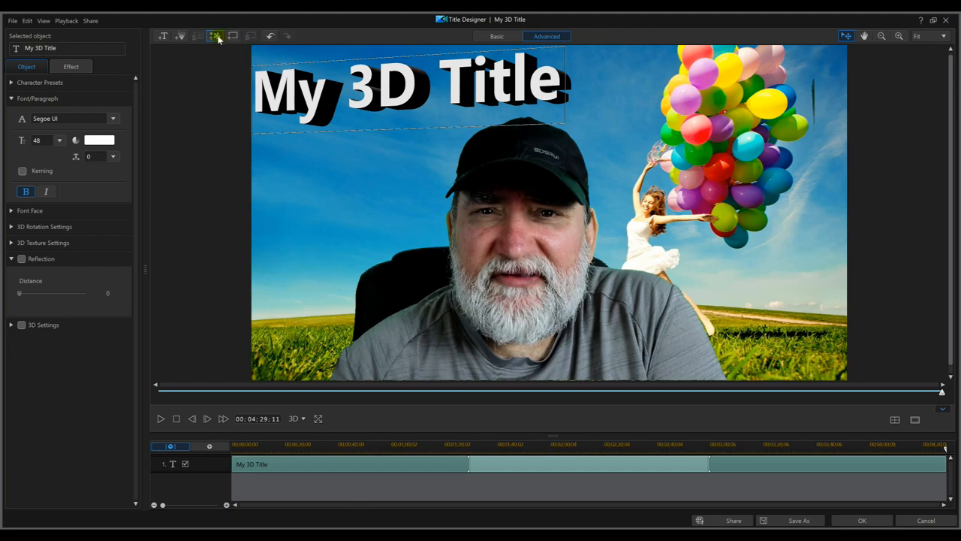
pyautogui.moveTo(195, 36)
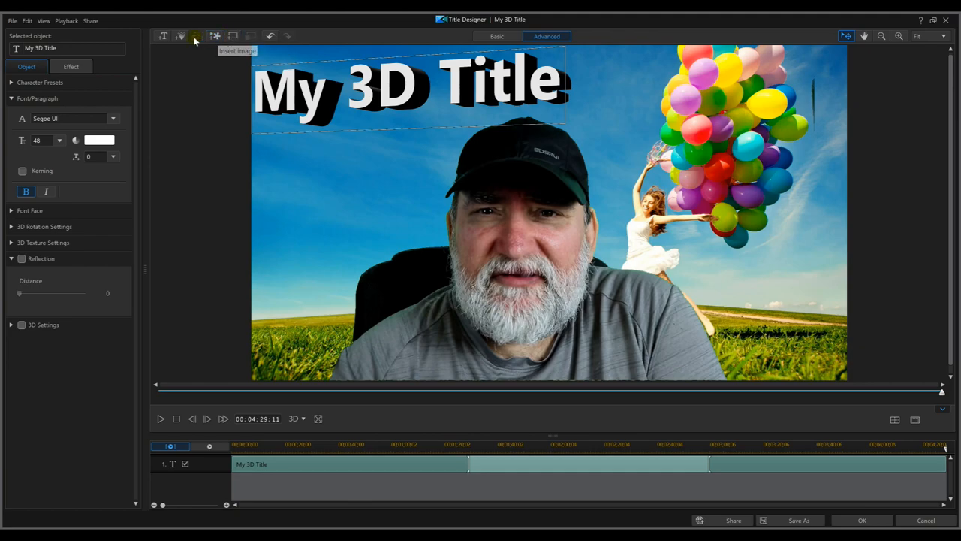
pyautogui.moveTo(180, 36)
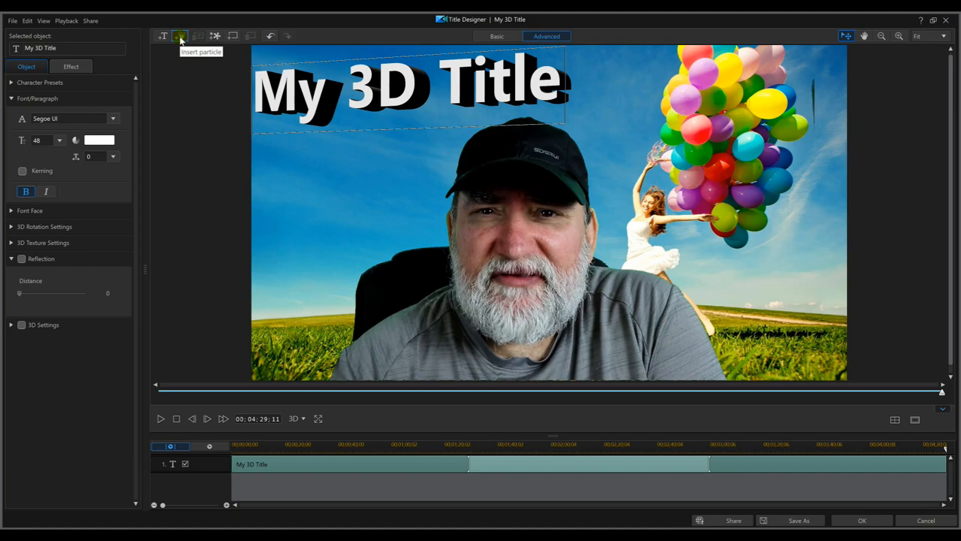
pyautogui.moveTo(163, 36)
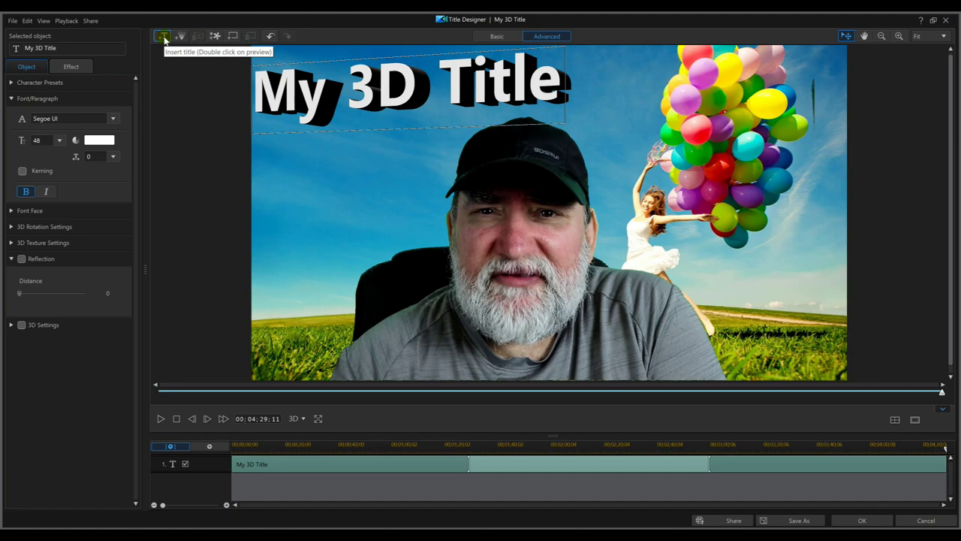
# - Insert a second title object and type its text '2nd title'
pyautogui.click(162, 36)
pyautogui.write('2nd tit')
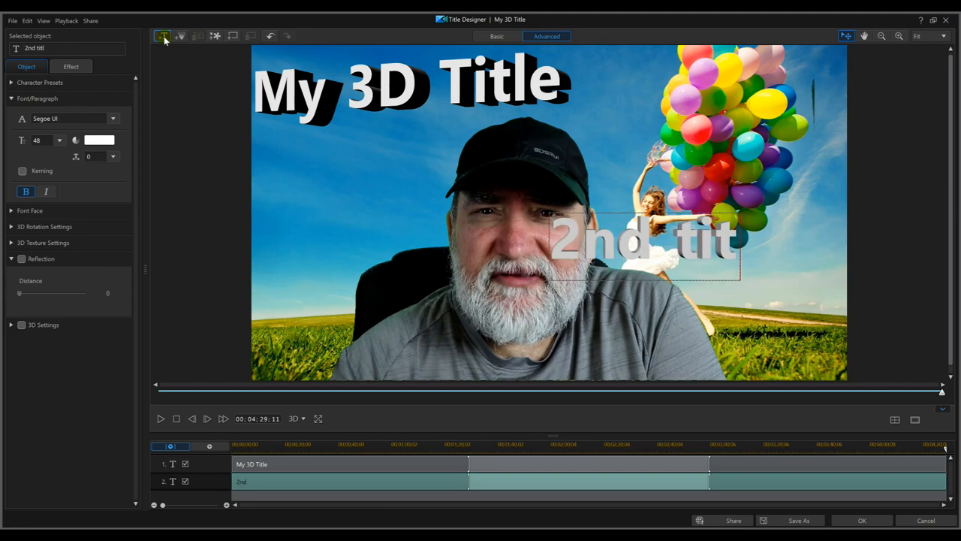
pyautogui.write('le')
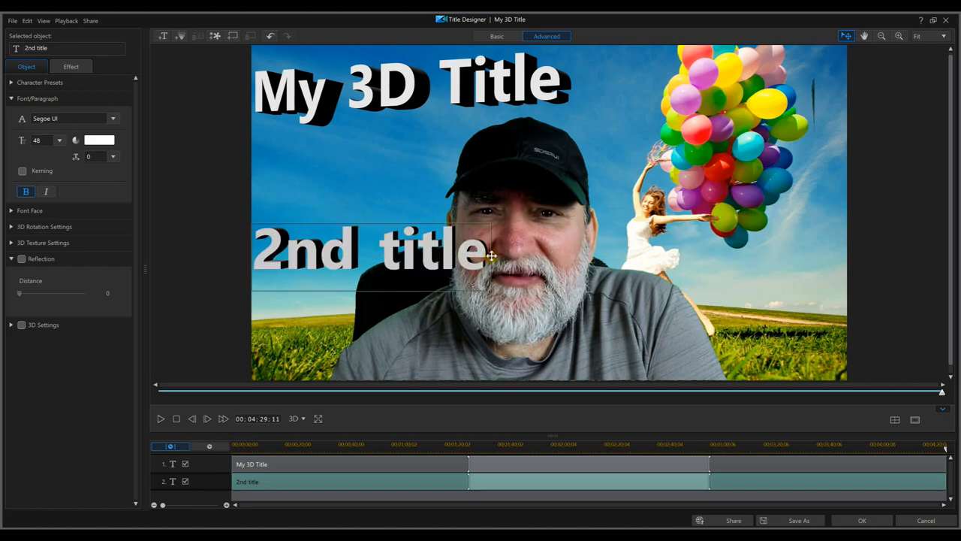
pyautogui.moveTo(491, 252)
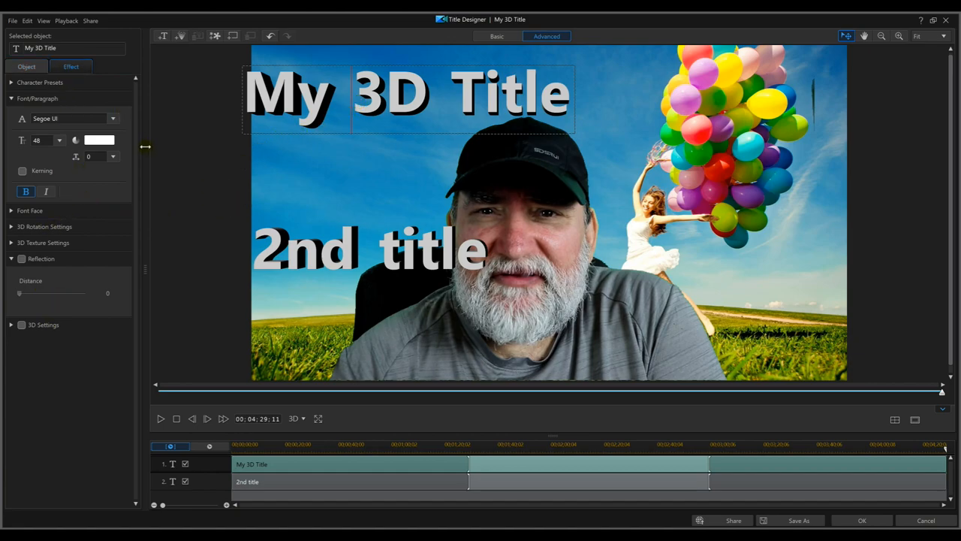
# - Apply the metallic character preset to My 3D Title after checking its Effect settings
pyautogui.click(70, 66)
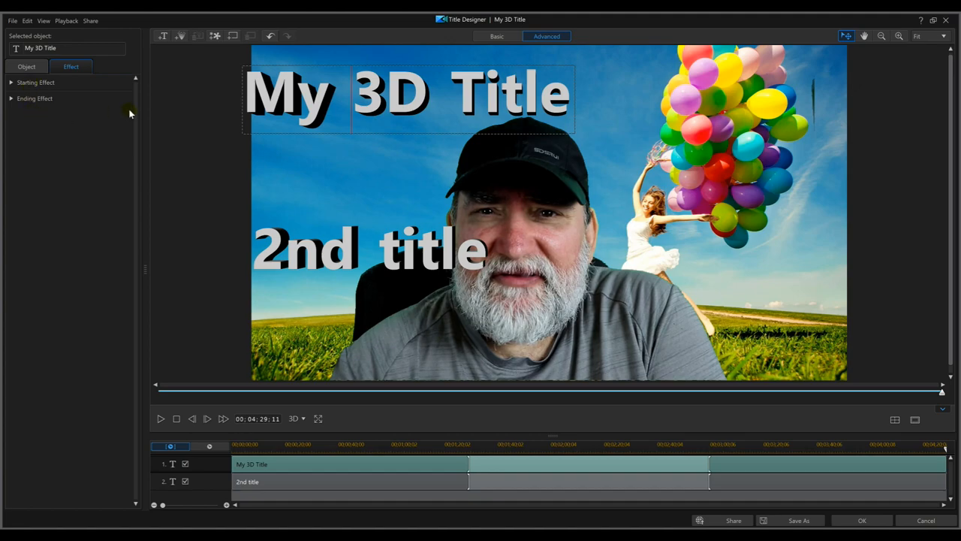
pyautogui.click(26, 66)
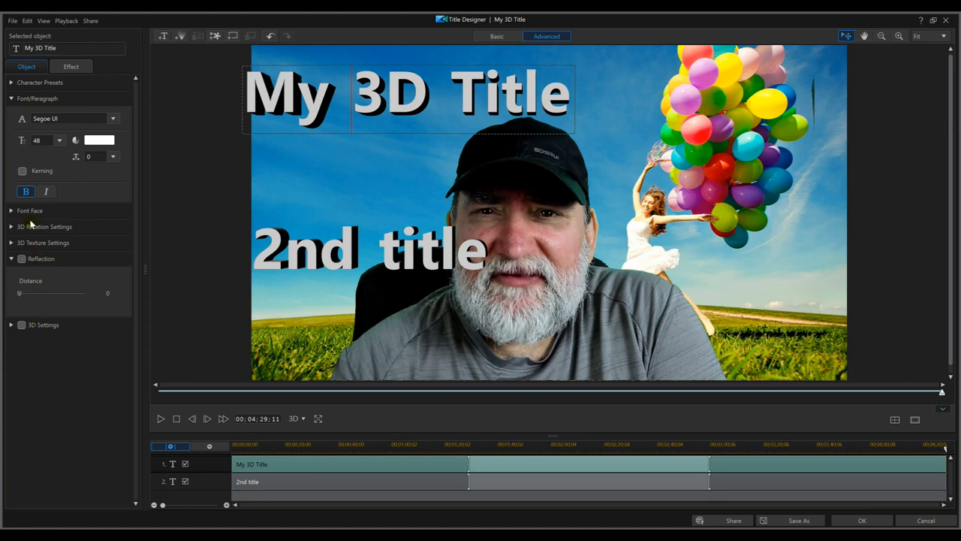
pyautogui.moveTo(7, 109)
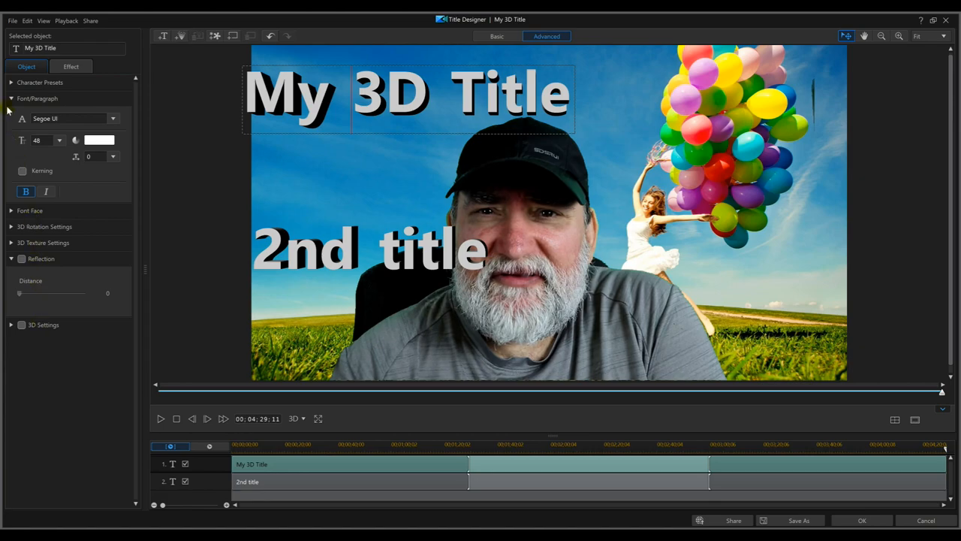
pyautogui.click(40, 83)
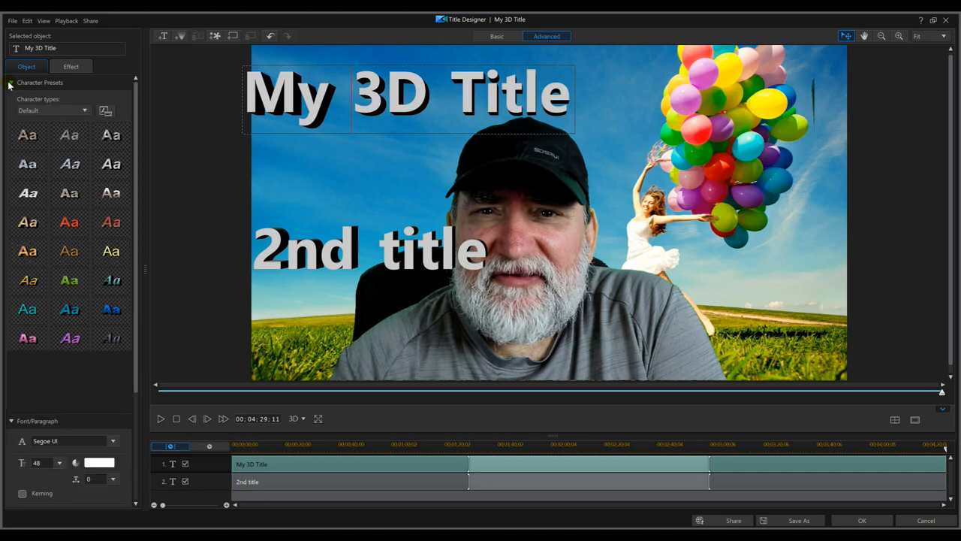
pyautogui.click(27, 164)
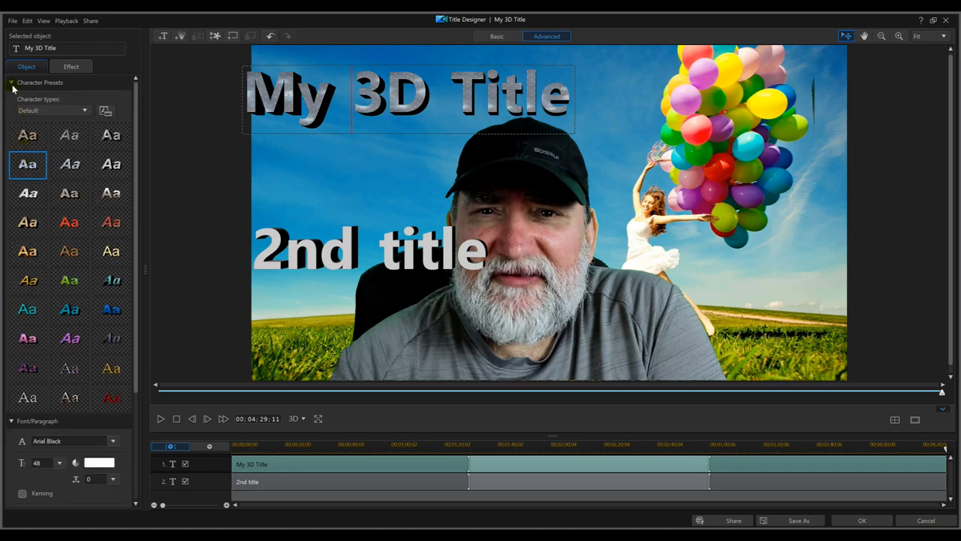
# - Review the title's effects once more and confirm, returning to the main workspace
pyautogui.click(11, 83)
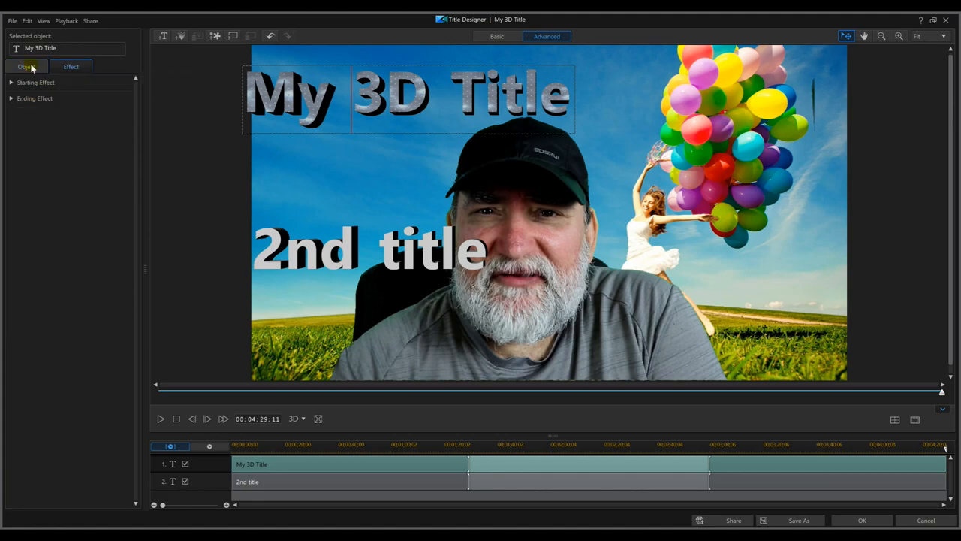
pyautogui.click(26, 66)
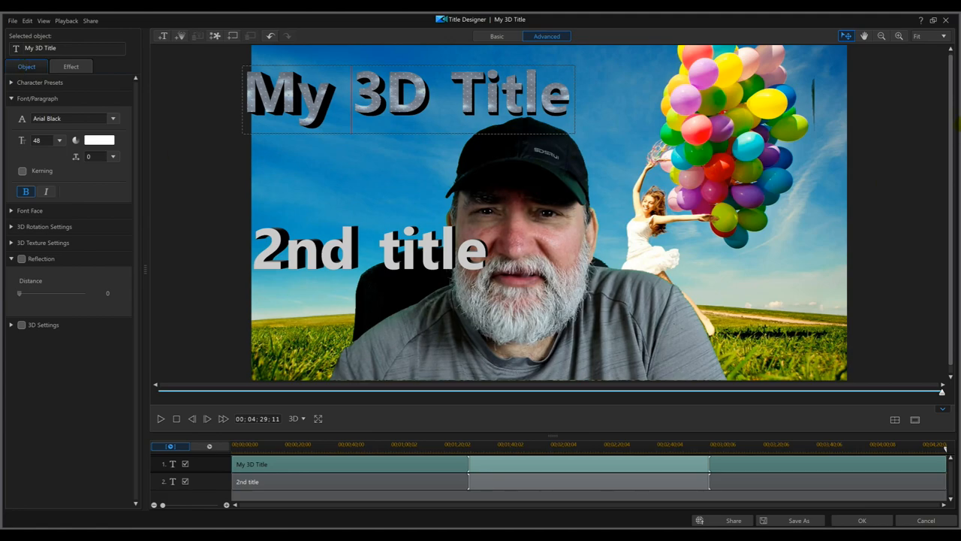
pyautogui.moveTo(822, 283)
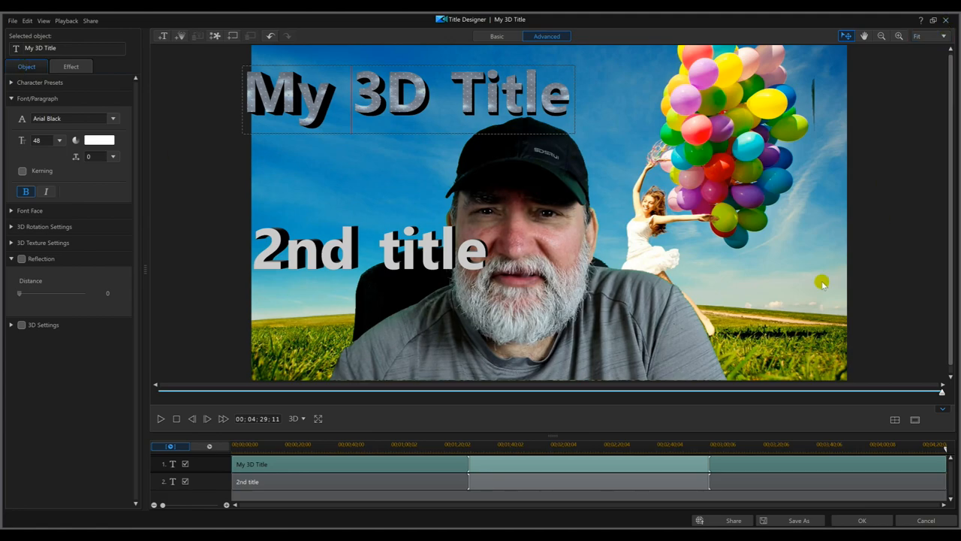
pyautogui.click(861, 520)
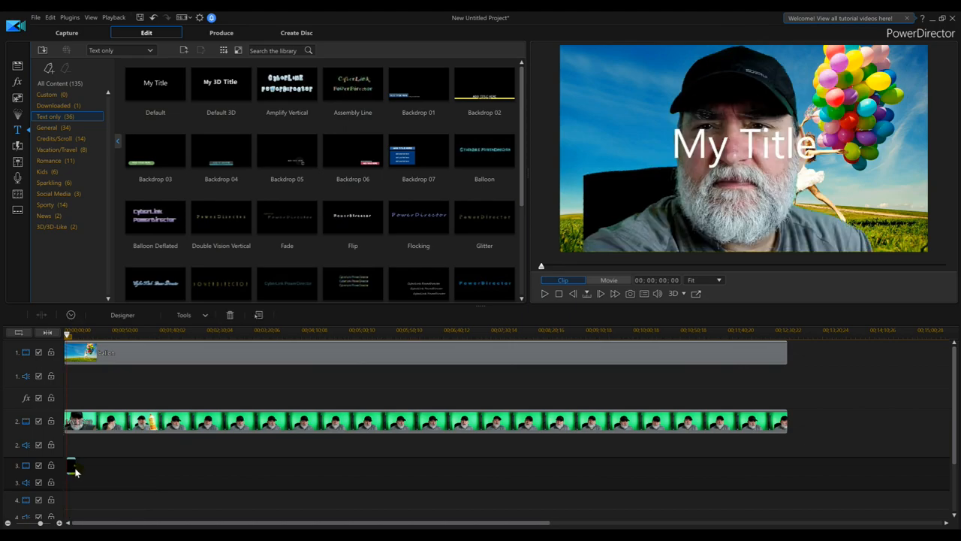
pyautogui.moveTo(71, 466)
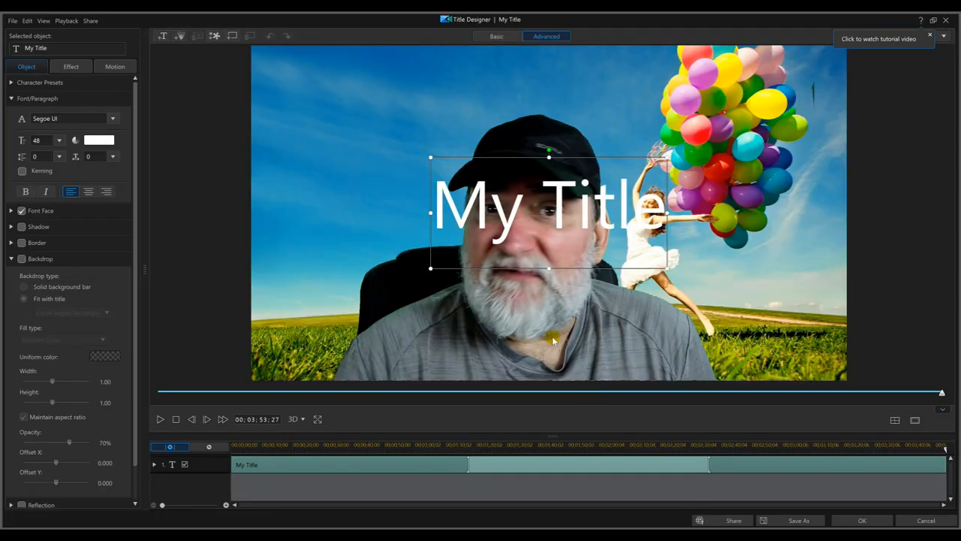
pyautogui.moveTo(544, 62)
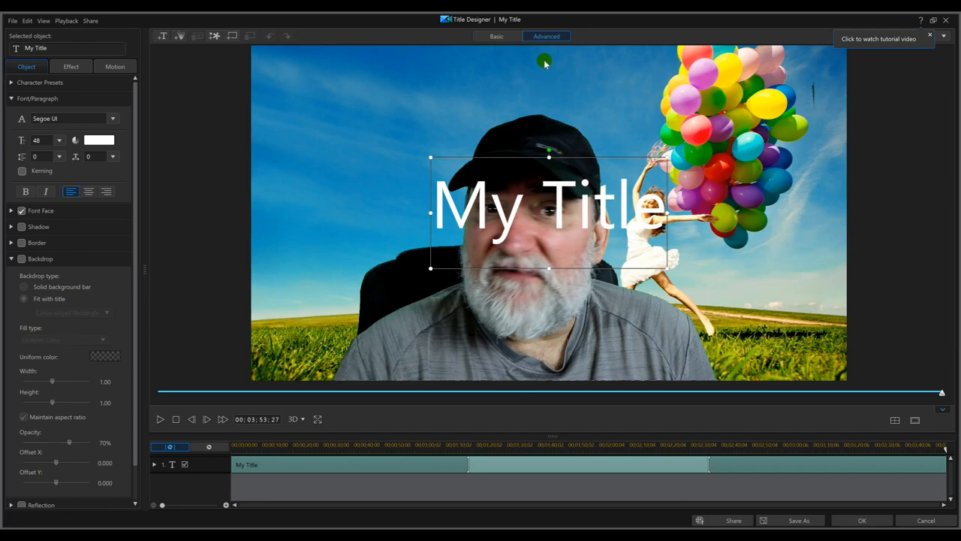
pyautogui.moveTo(163, 36)
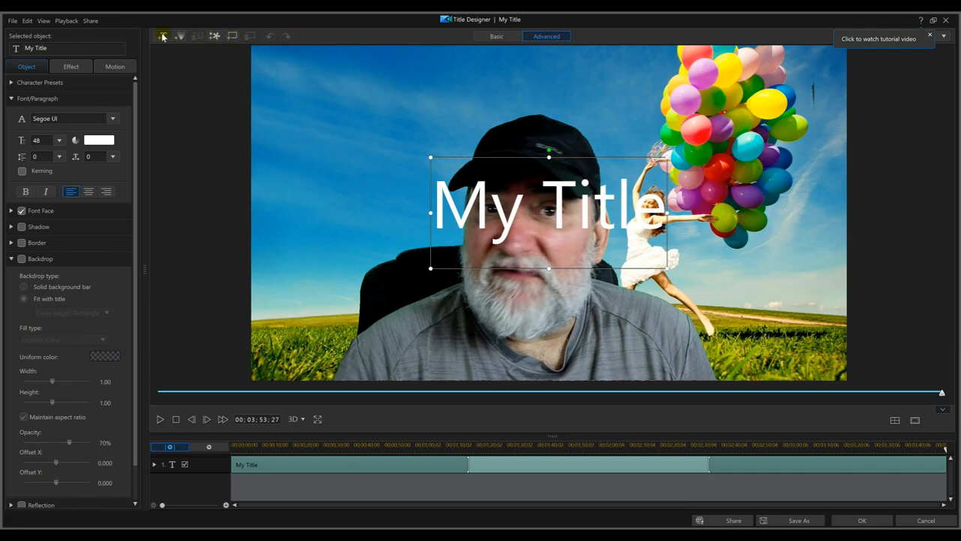
pyautogui.moveTo(549, 156)
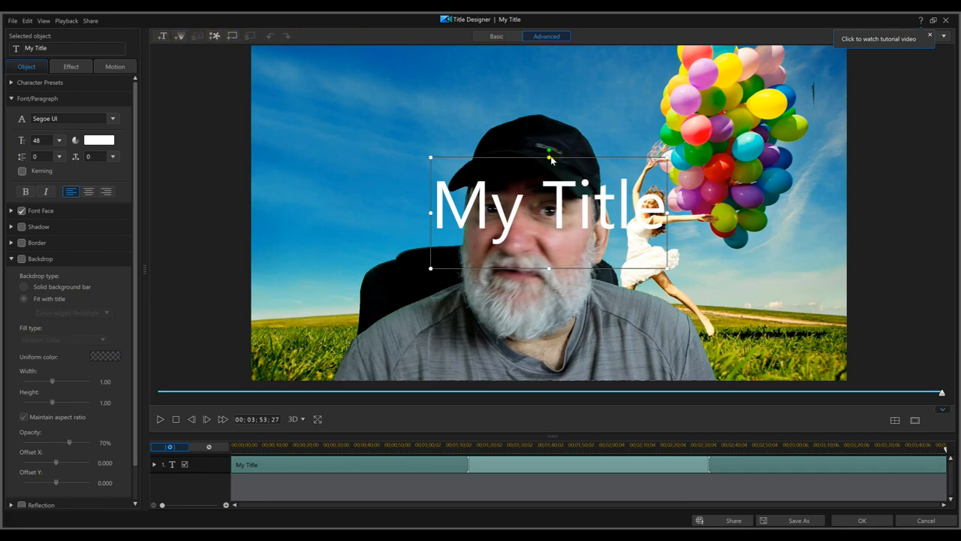
# - Move the My Title text box to the upper-left corner of the frame
pyautogui.click(930, 35)
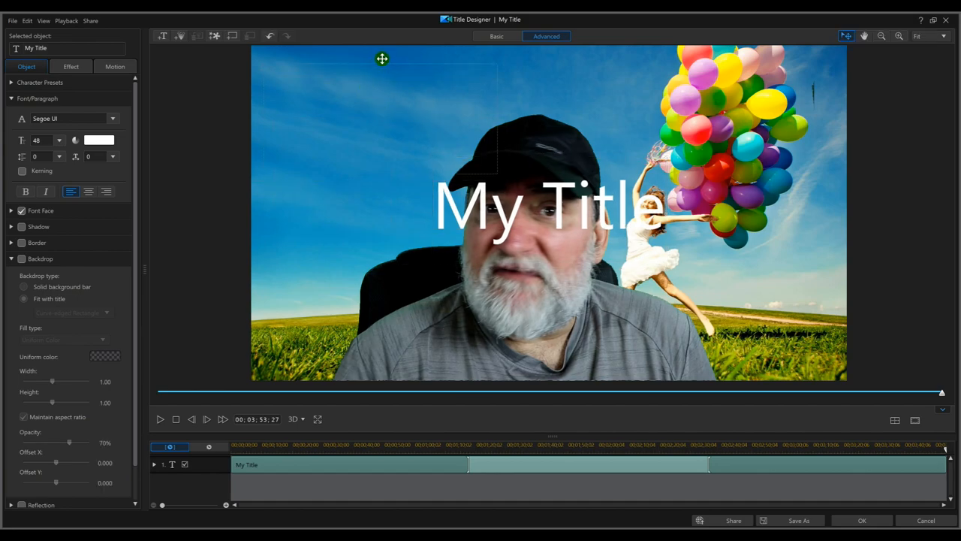
pyautogui.moveTo(548, 203); pyautogui.dragTo(385, 105)
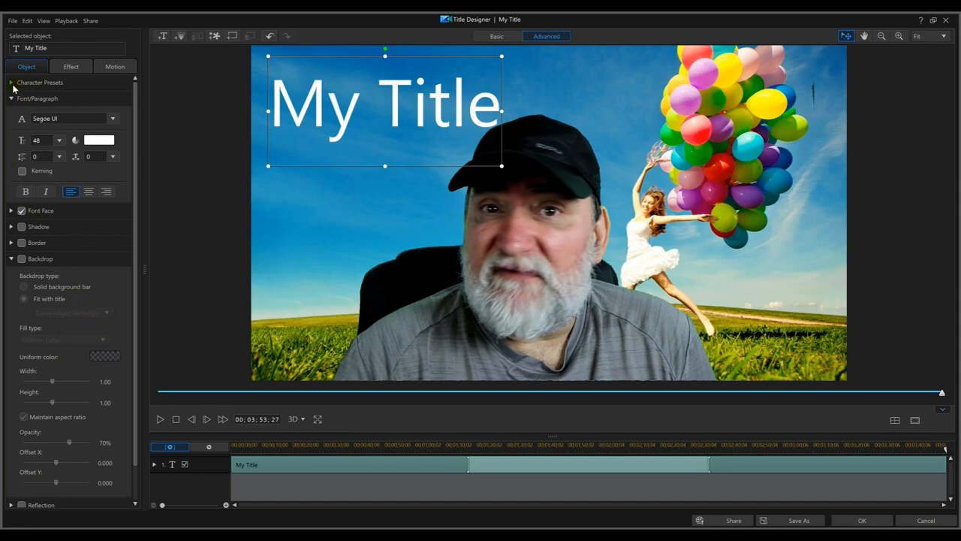
# - Give My Title the outlined character preset, bold weight, and a rounded backdrop fitted to the text
pyautogui.click(11, 83)
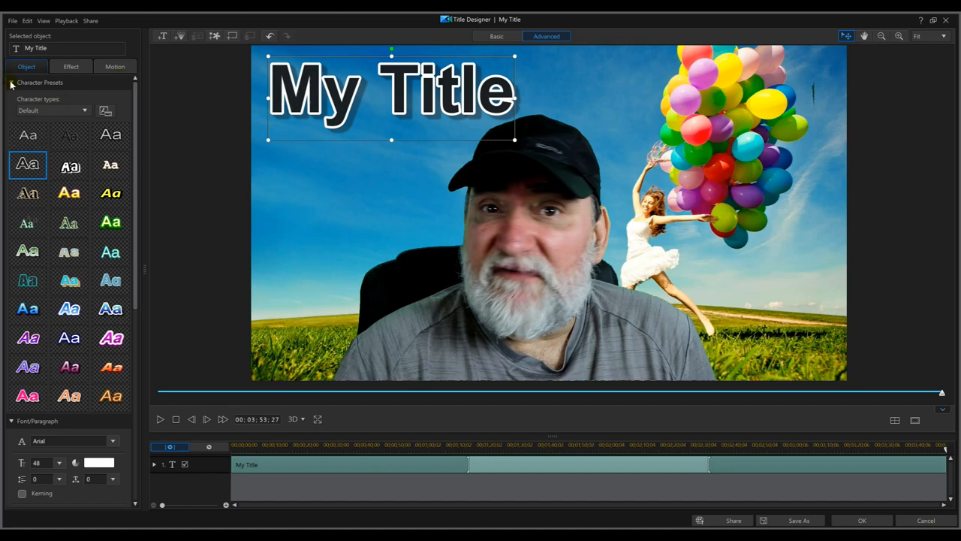
pyautogui.click(11, 82)
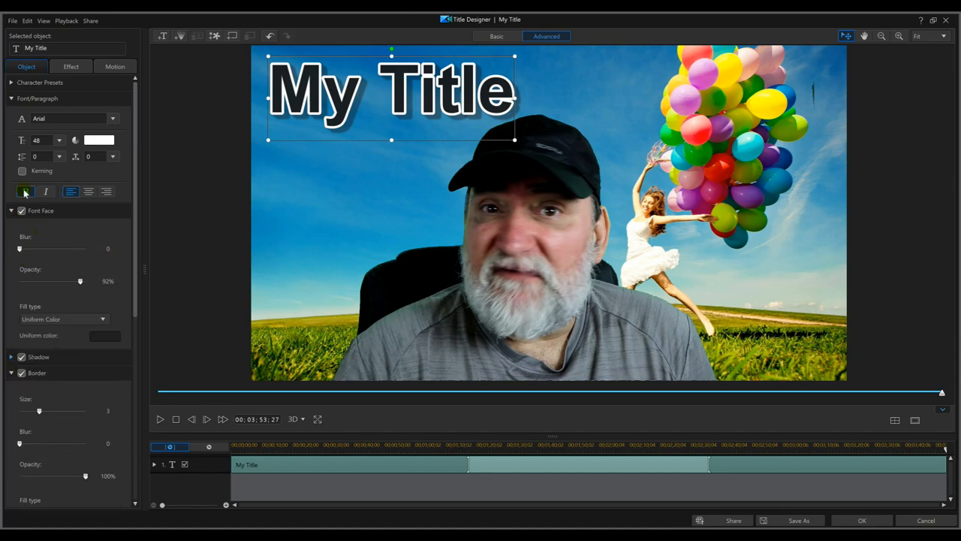
pyautogui.click(11, 211)
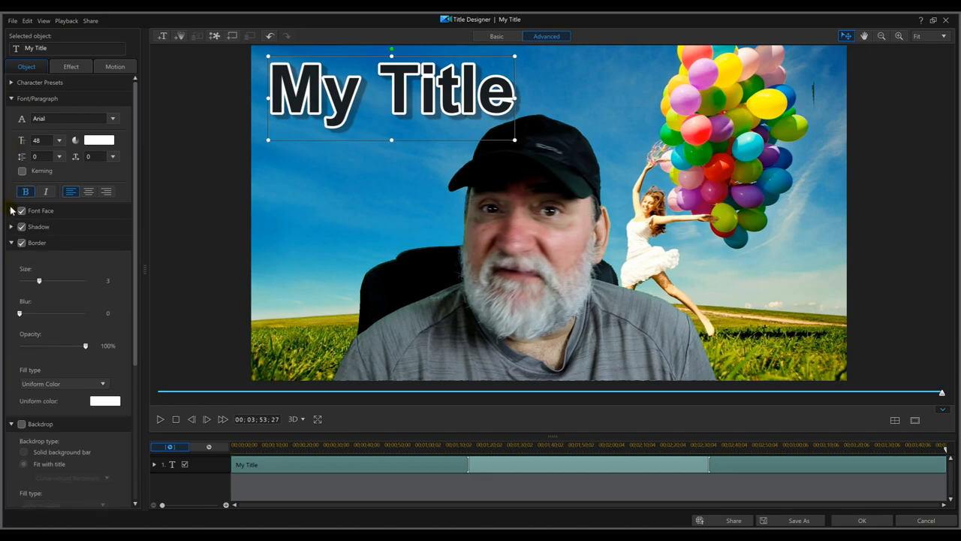
pyautogui.click(36, 241)
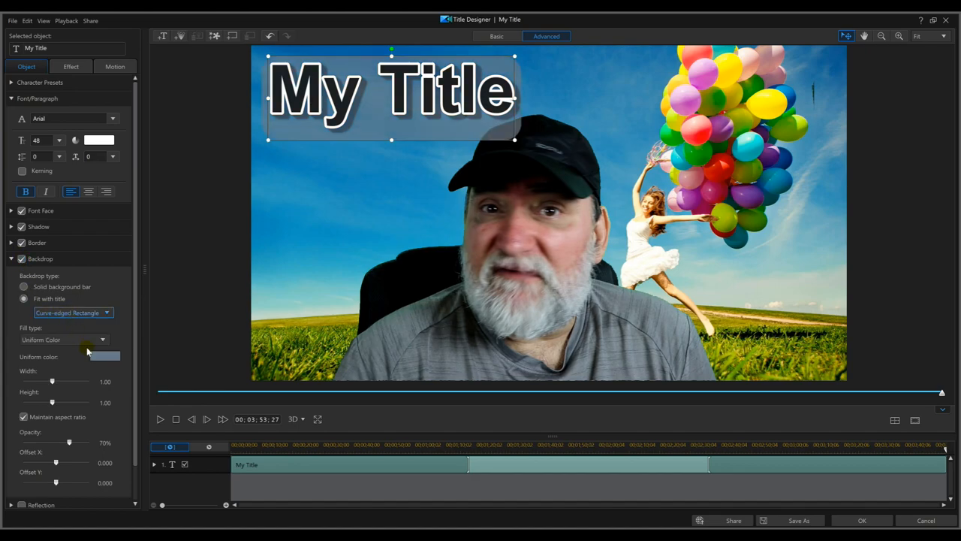
# - Colour the title's backdrop red and enlarge it slightly
pyautogui.click(105, 355)
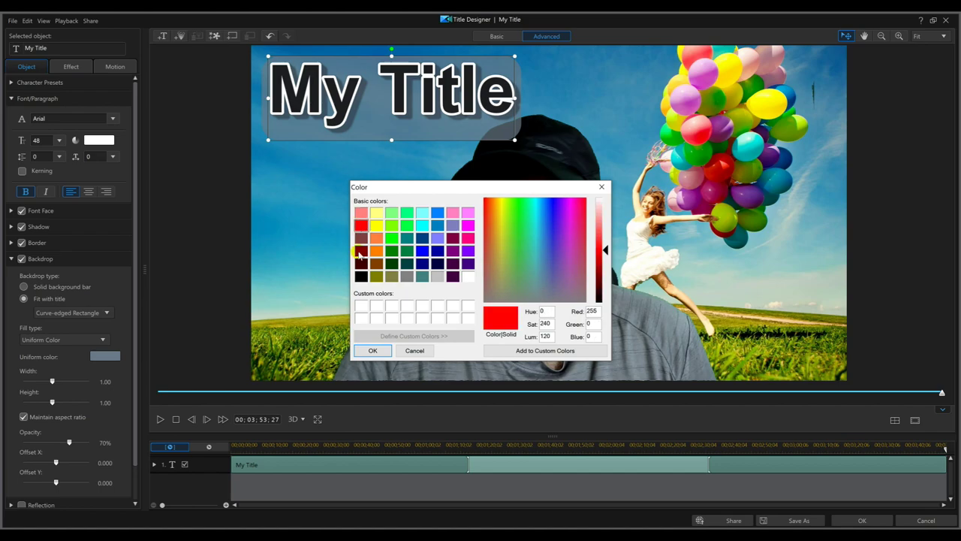
pyautogui.click(372, 351)
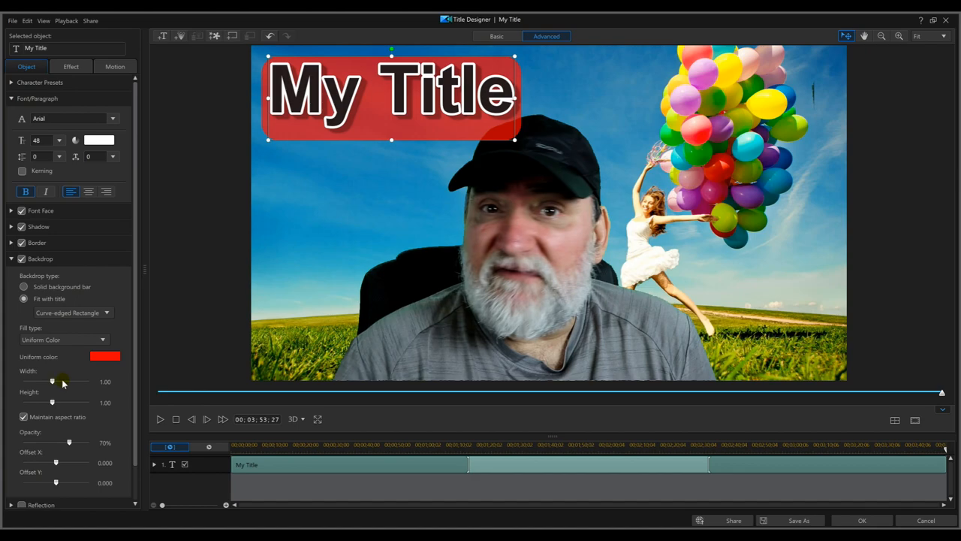
pyautogui.moveTo(52, 382); pyautogui.dragTo(57, 381)
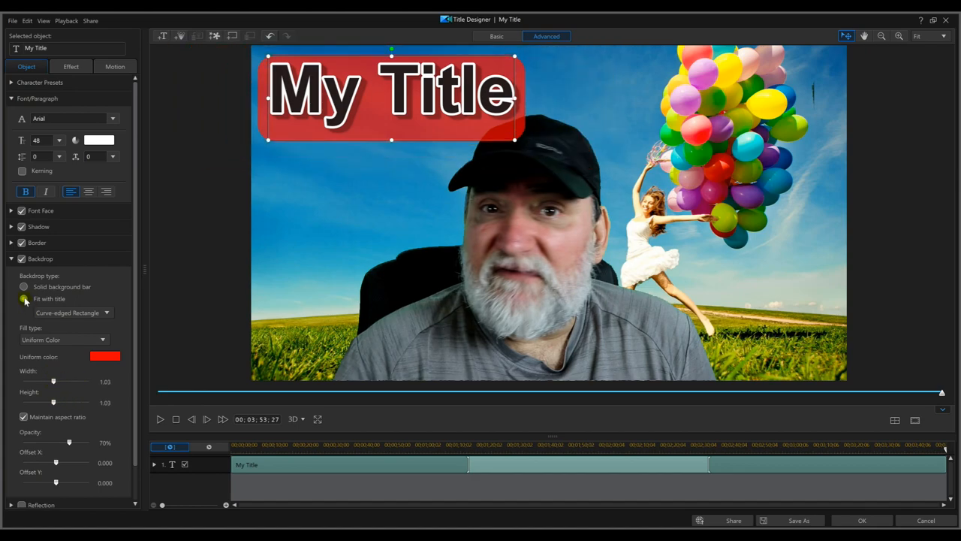
# - Keep the curve-edged rectangle backdrop and switch off the title's Reflection
pyautogui.click(23, 286)
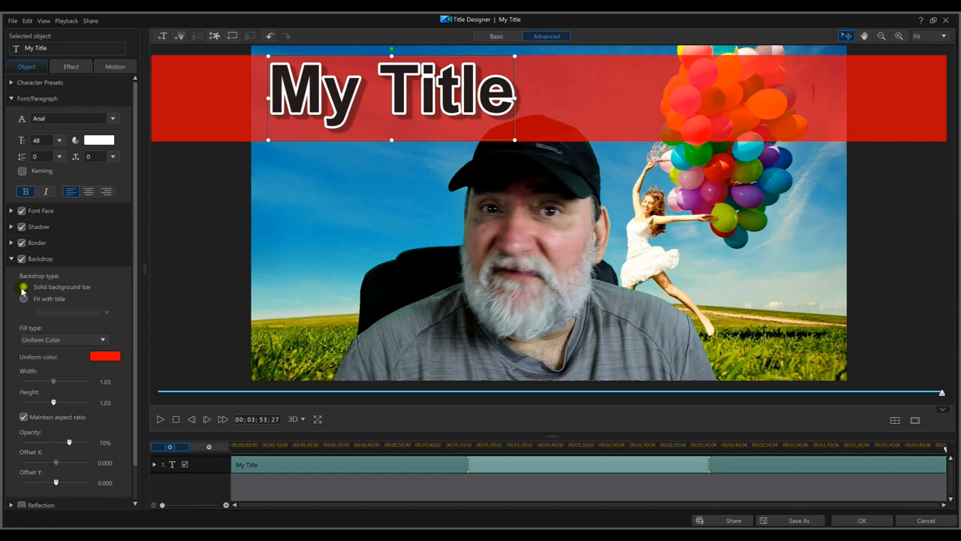
pyautogui.click(23, 298)
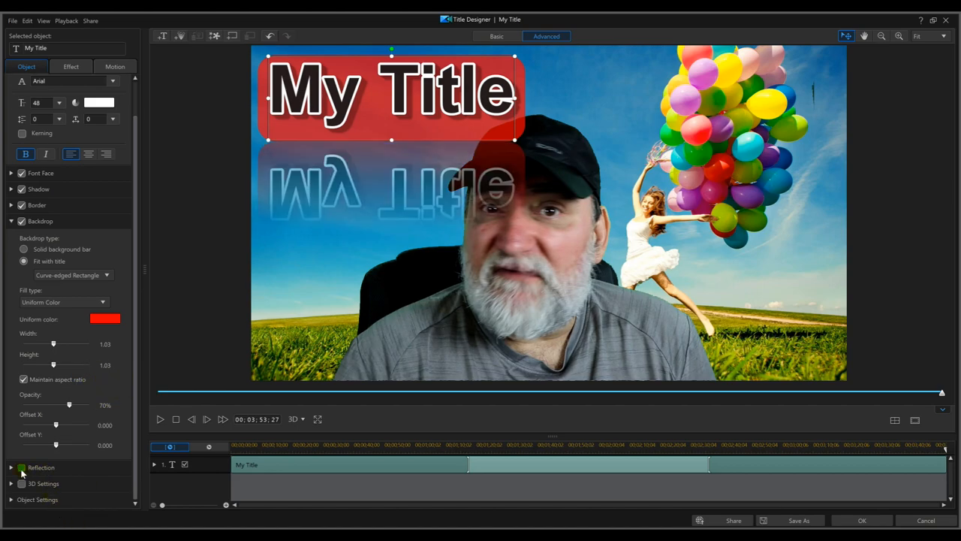
pyautogui.click(22, 467)
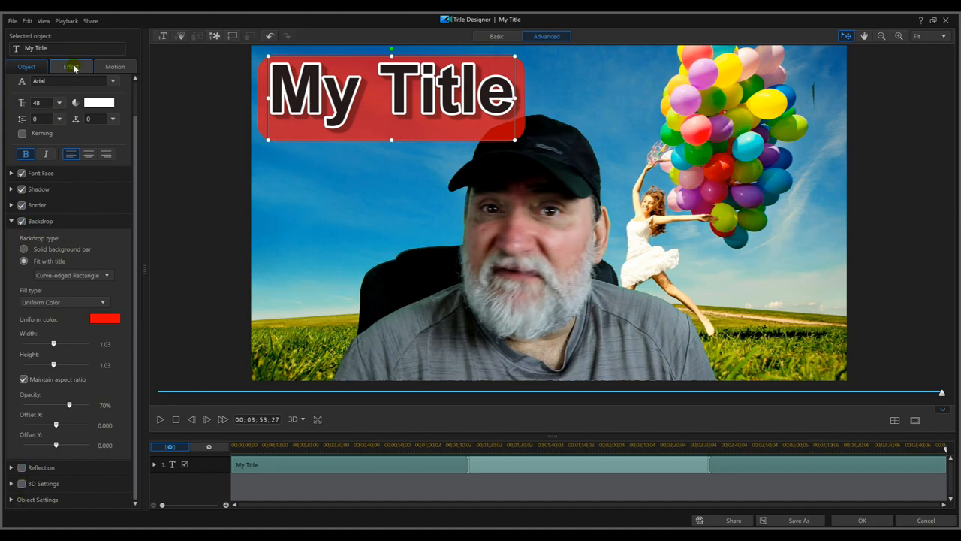
# - Expand the title's Special Effects and apply the Fire effect to My Title
pyautogui.click(70, 66)
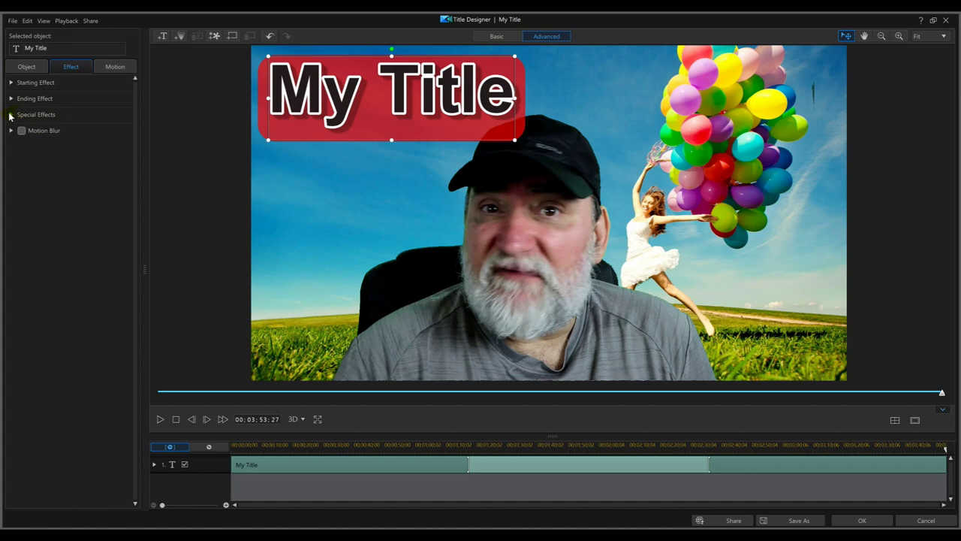
pyautogui.click(10, 114)
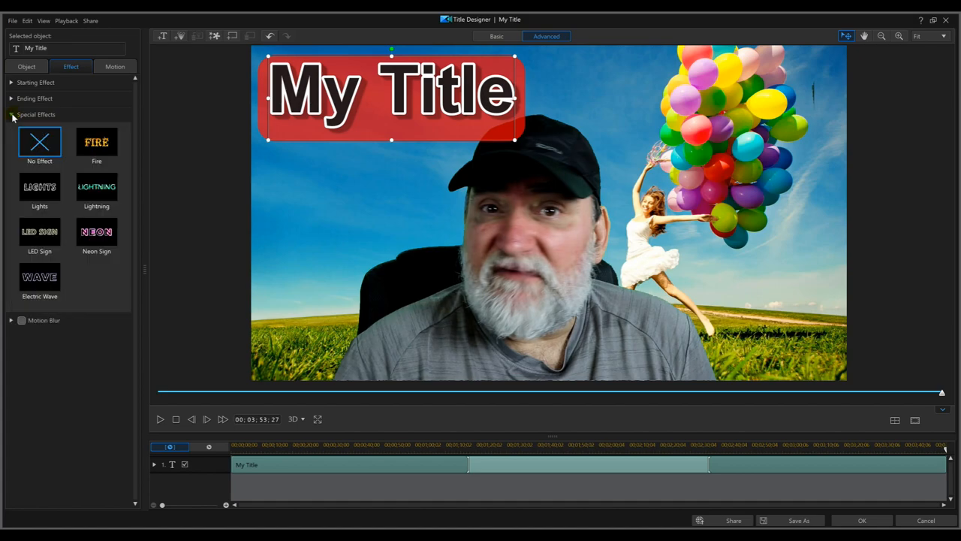
pyautogui.click(96, 143)
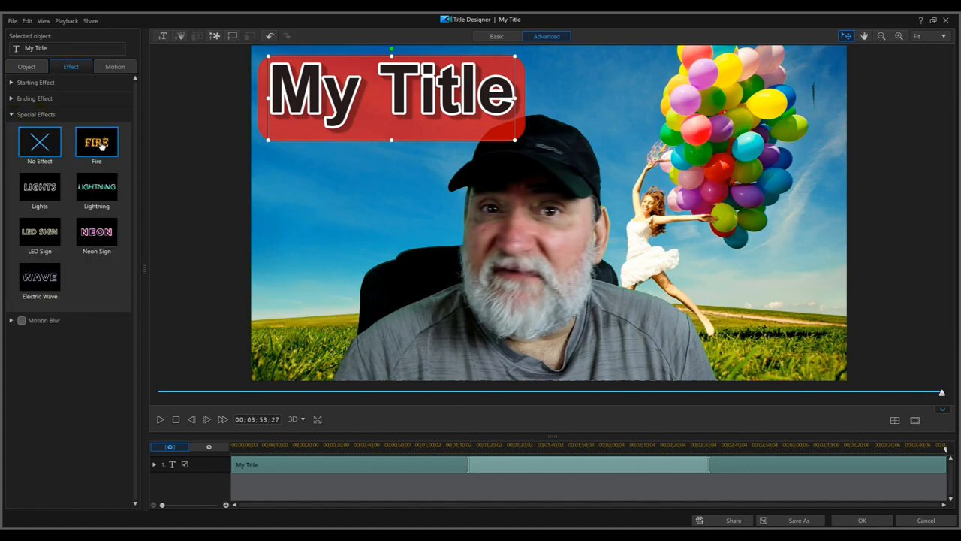
pyautogui.click(96, 142)
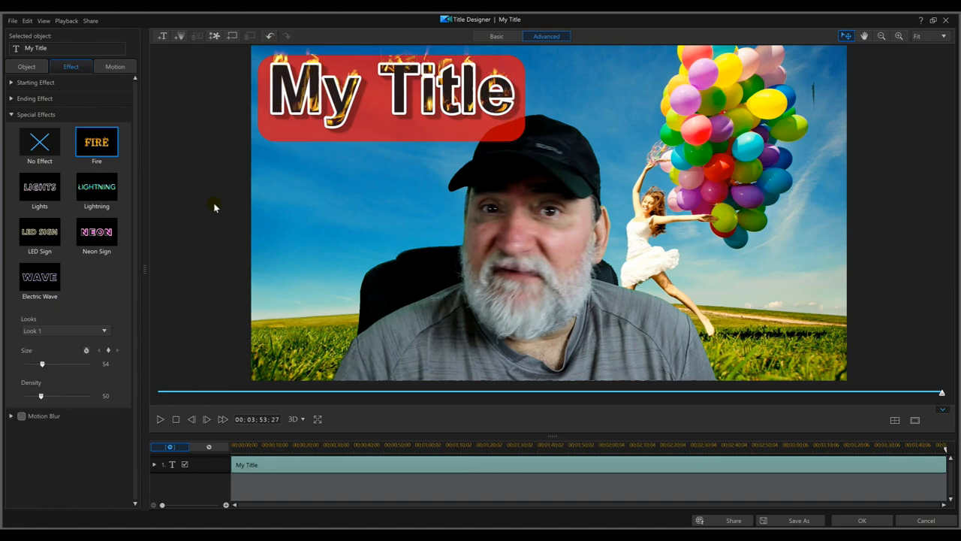
pyautogui.click(391, 94)
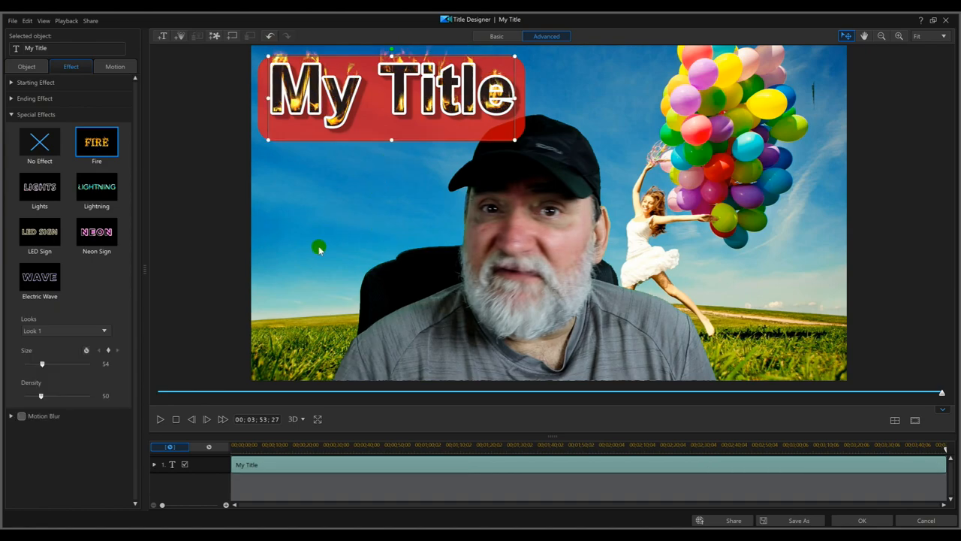
# - Try the Lights, Lightning, Neon Sign and Electric Wave effects on the title
pyautogui.click(39, 187)
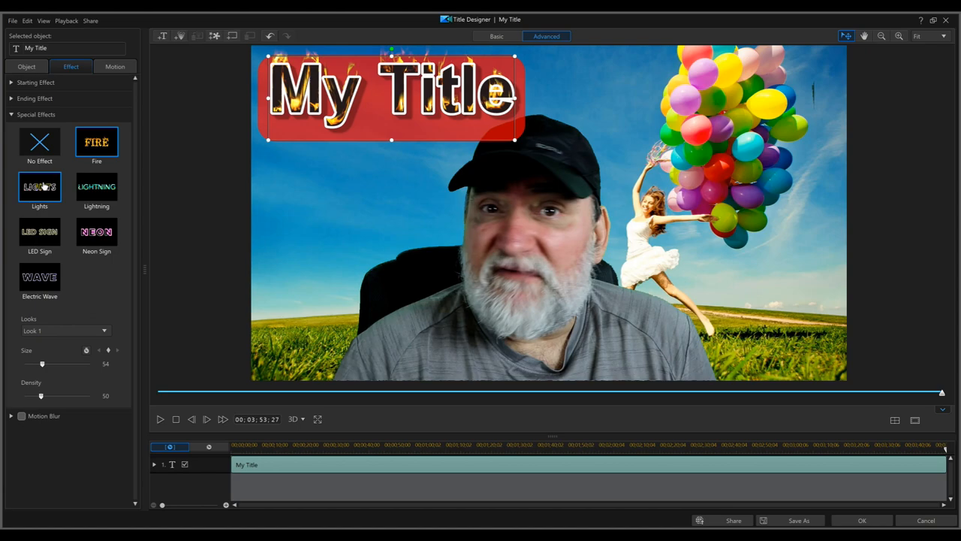
pyautogui.click(96, 187)
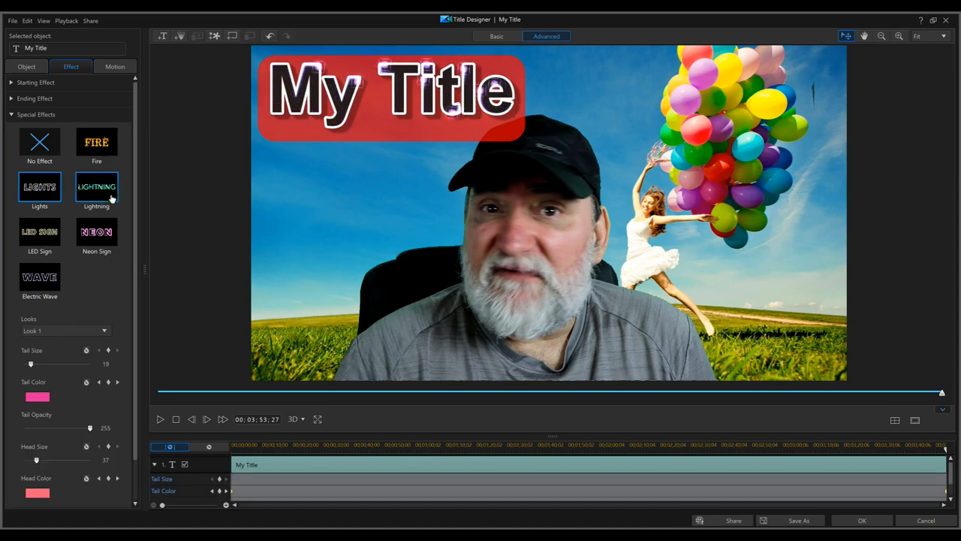
pyautogui.click(97, 232)
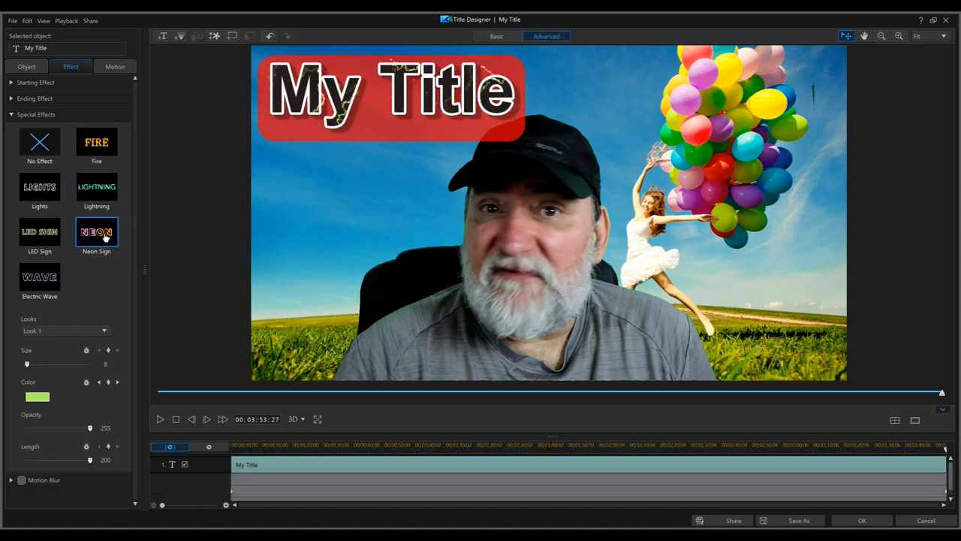
pyautogui.click(39, 277)
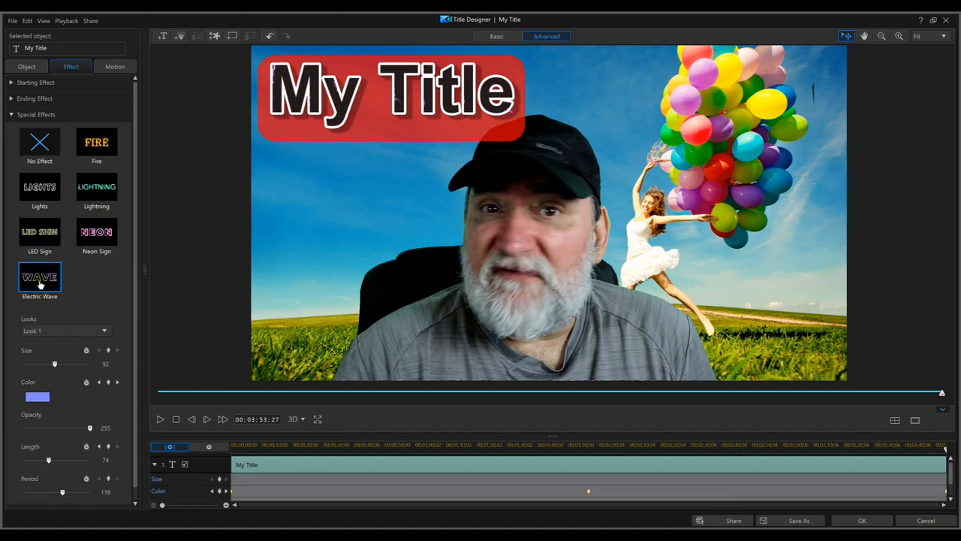
pyautogui.click(97, 187)
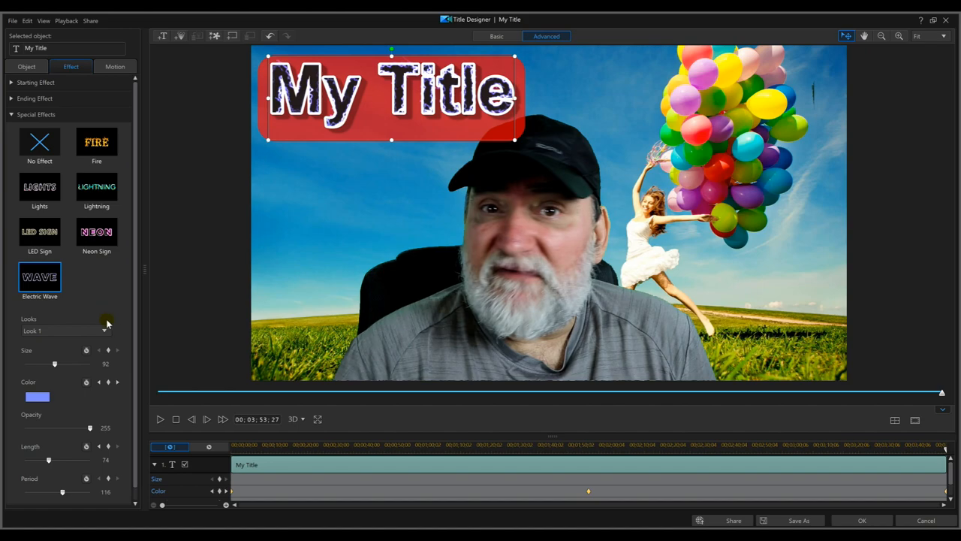
# - Compare Fire against the glowing effects and settle on Fire for the title
pyautogui.click(96, 143)
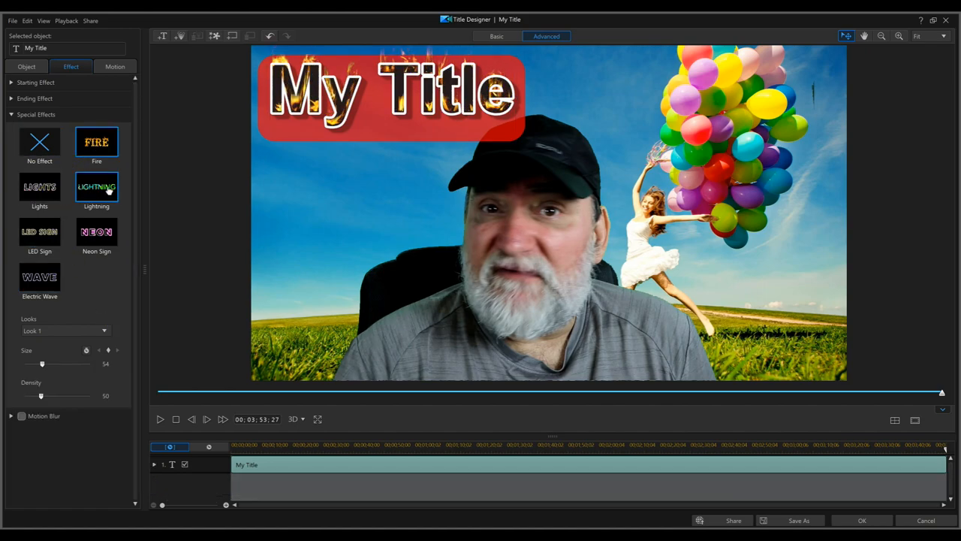
pyautogui.click(39, 187)
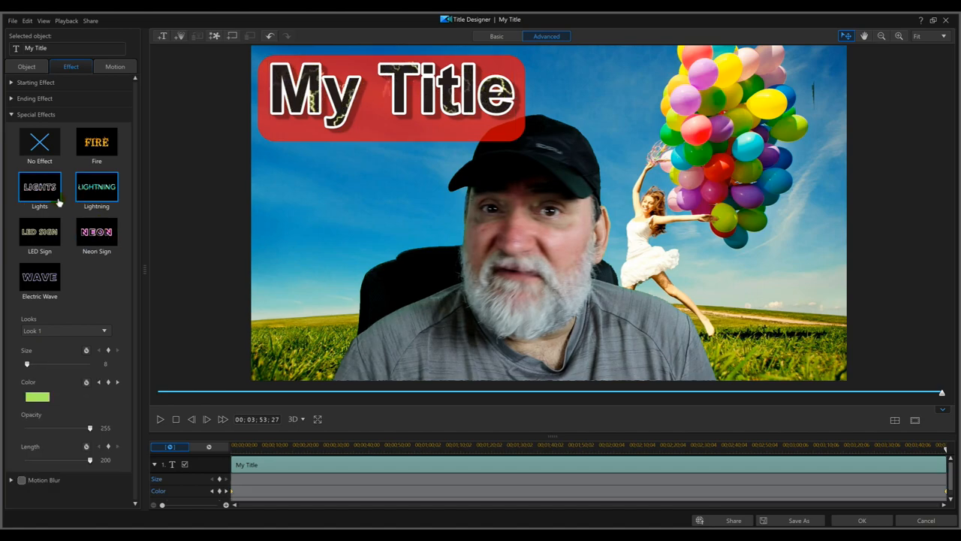
pyautogui.click(96, 186)
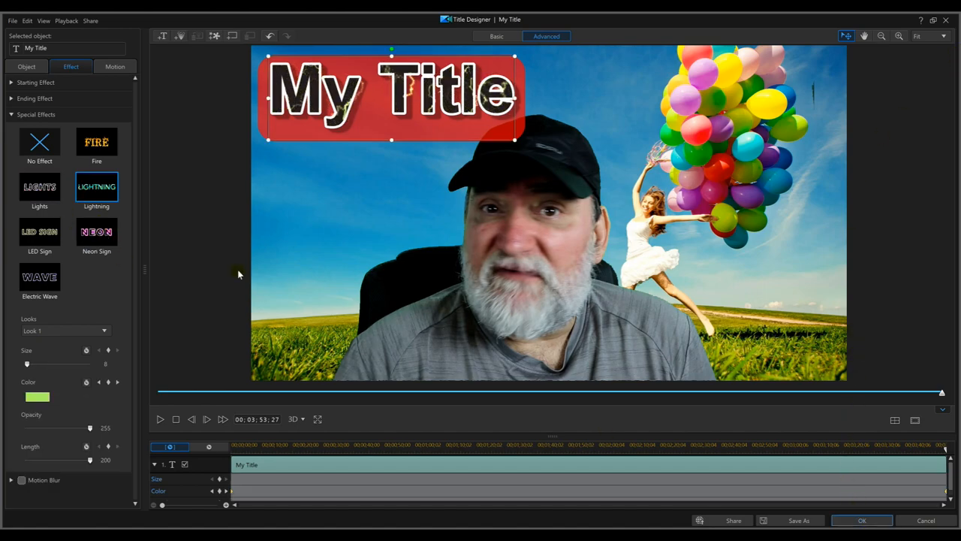
pyautogui.click(96, 143)
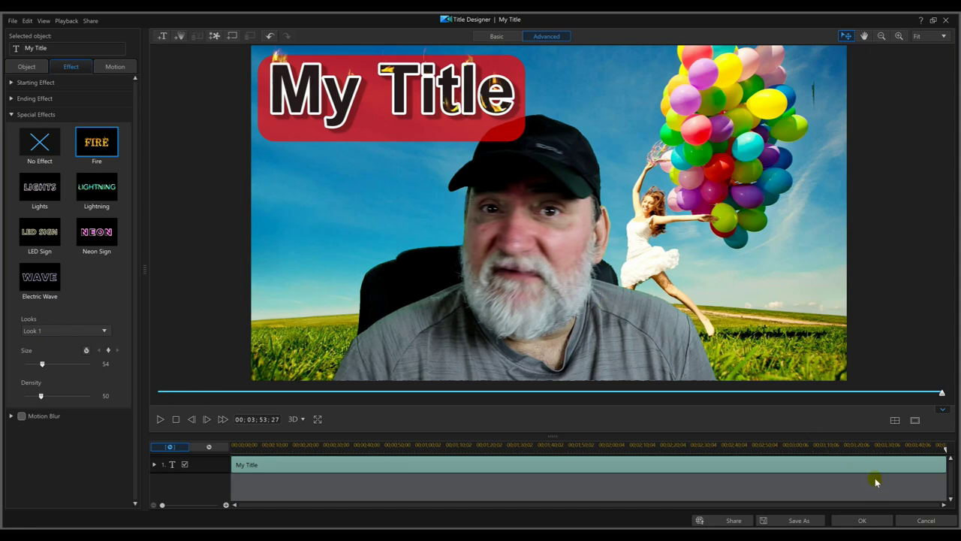
# - Accept the Title Designer changes and play the composite with the fiery title in the editor
pyautogui.click(862, 520)
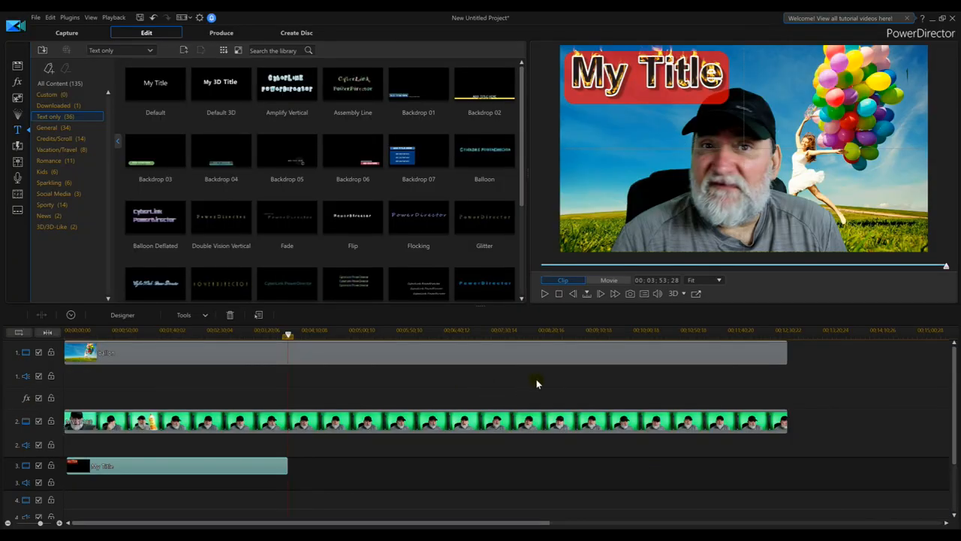
pyautogui.click(545, 293)
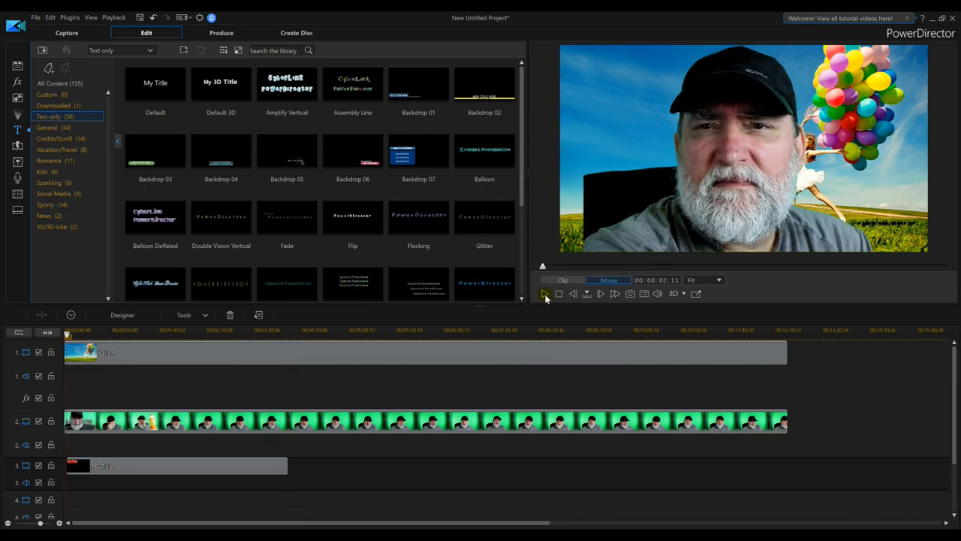
pyautogui.click(544, 294)
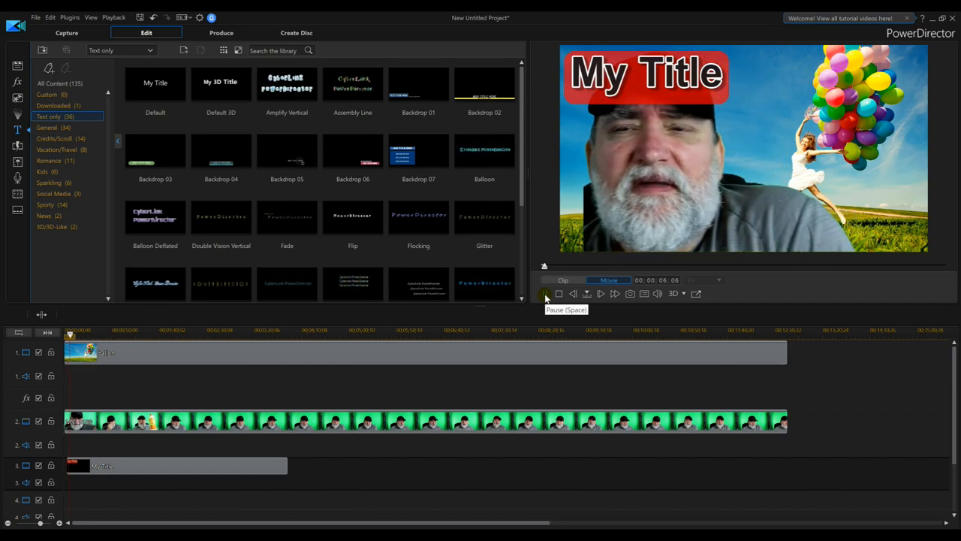
pyautogui.click(545, 293)
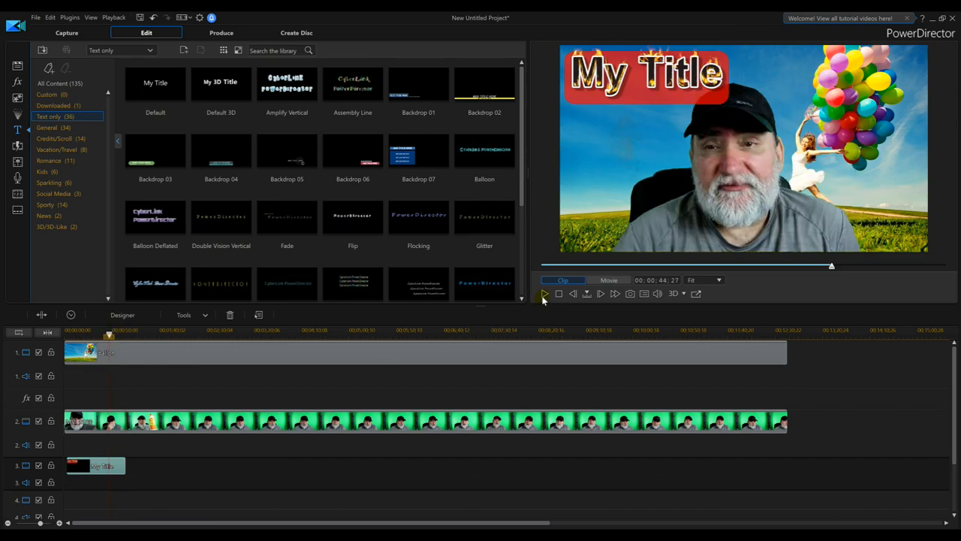
pyautogui.click(545, 293)
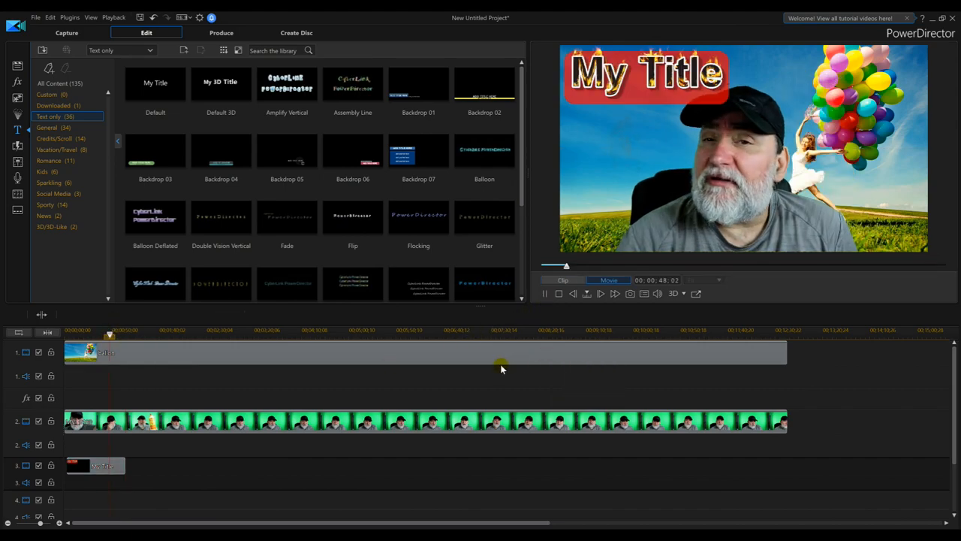
pyautogui.moveTo(510, 364)
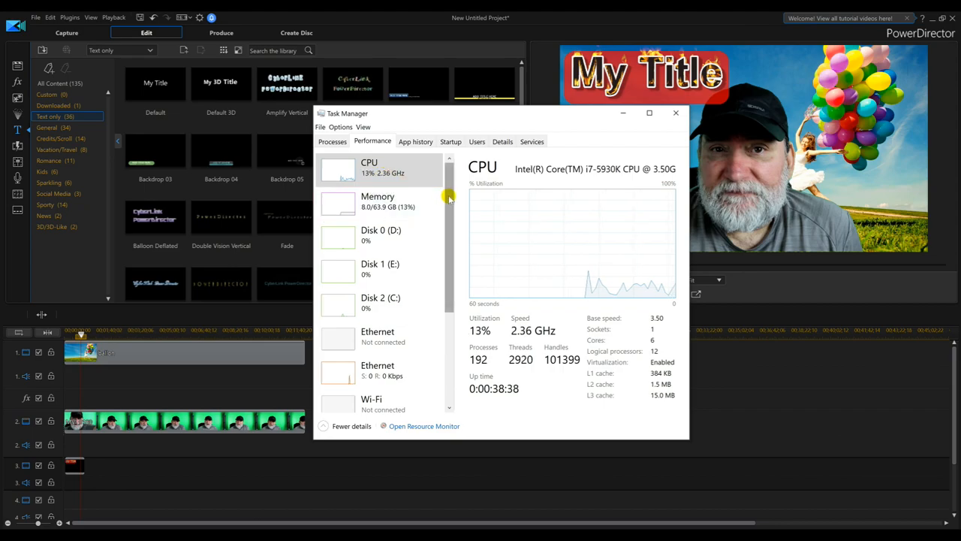
# - Scroll Task Manager's Performance view down to the GPU entries and back up to CPU
pyautogui.scroll(-3)
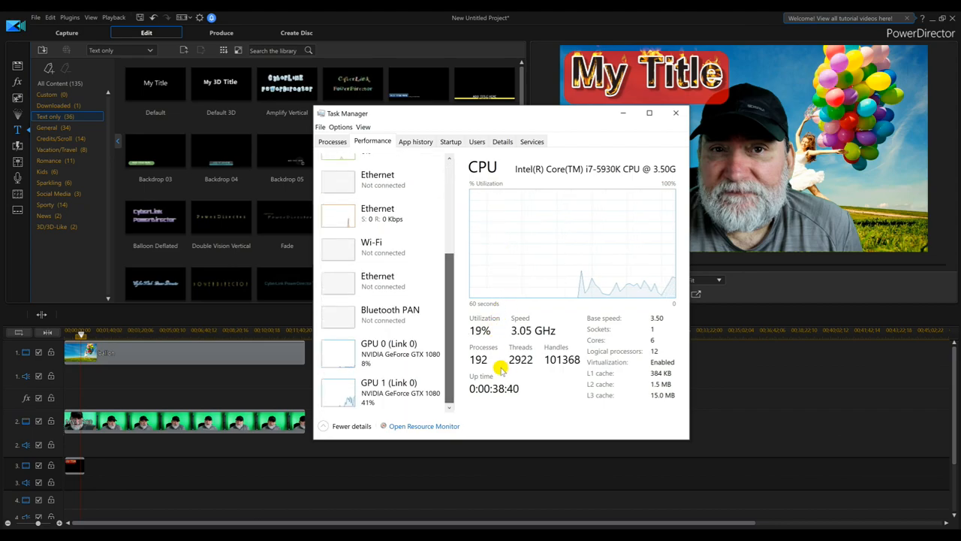
pyautogui.moveTo(375, 395)
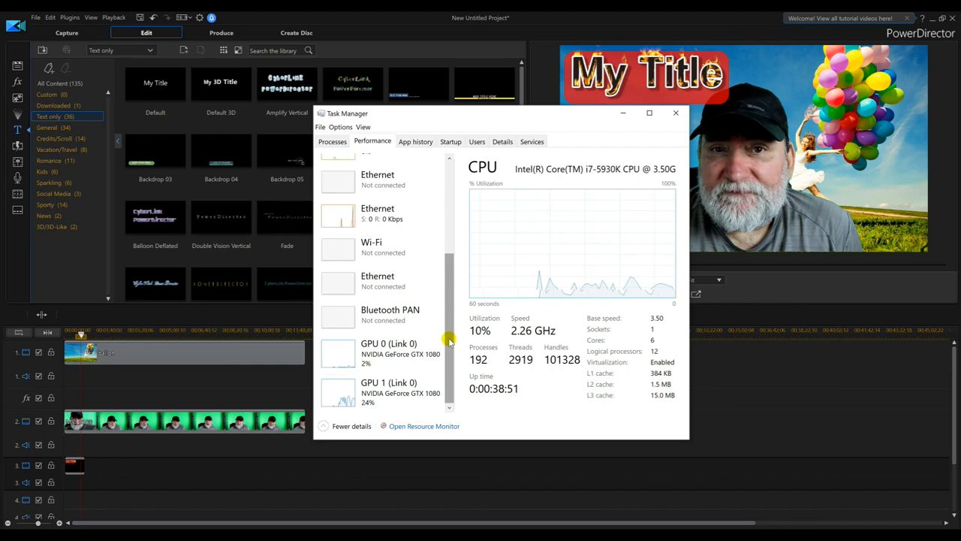
pyautogui.scroll(3)
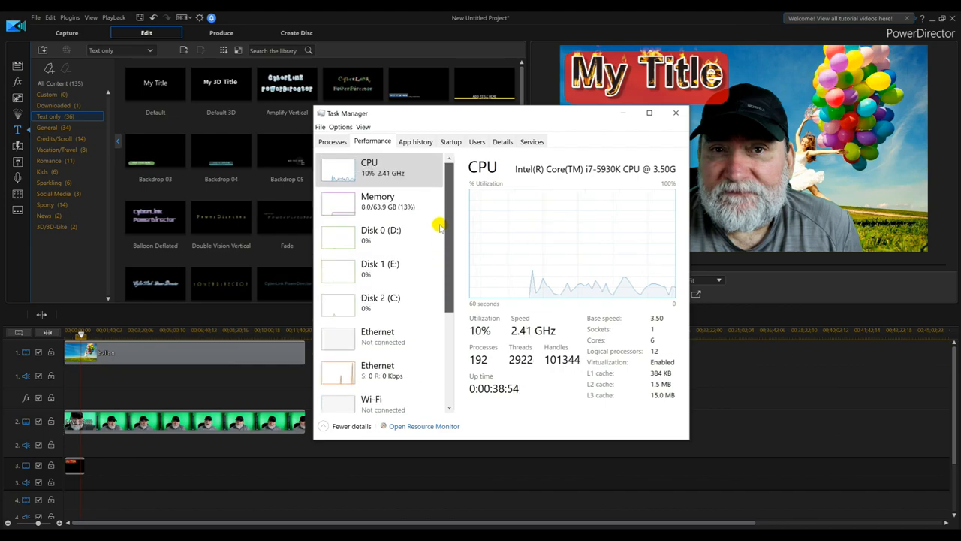
pyautogui.moveTo(418, 213)
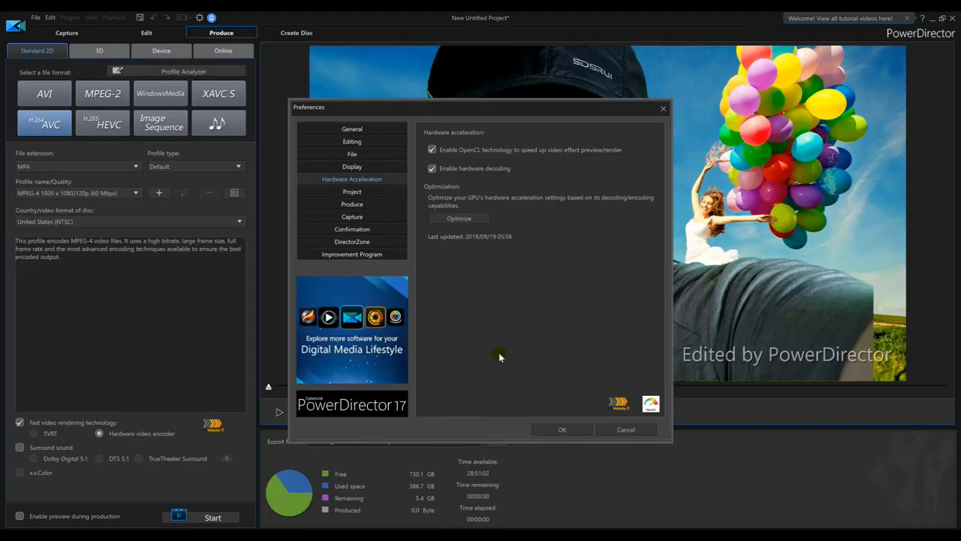
pyautogui.moveTo(510, 352)
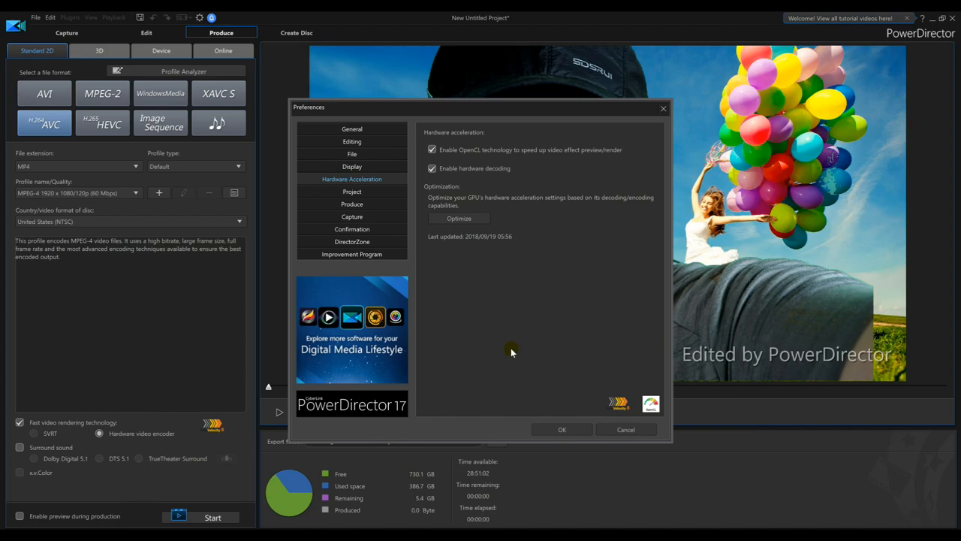
pyautogui.moveTo(512, 240)
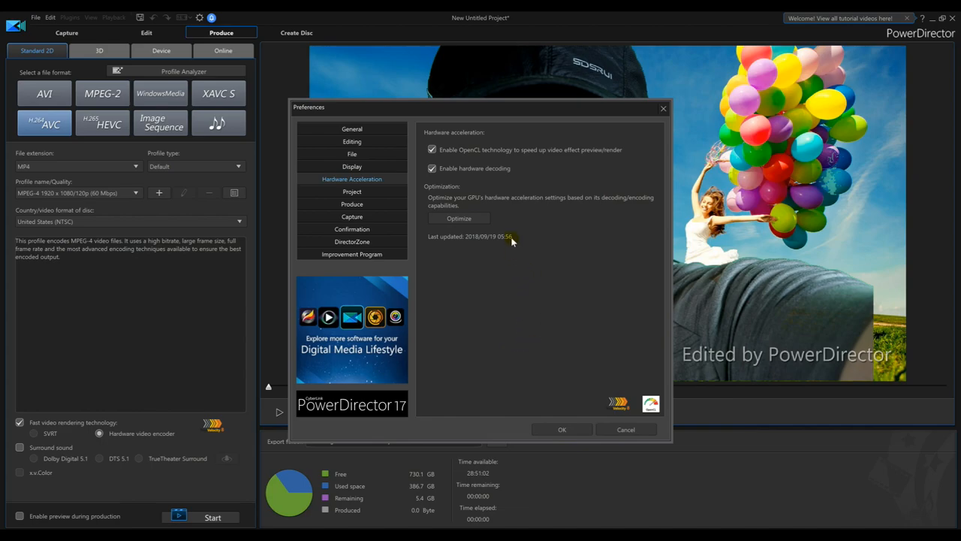
pyautogui.moveTo(434, 241)
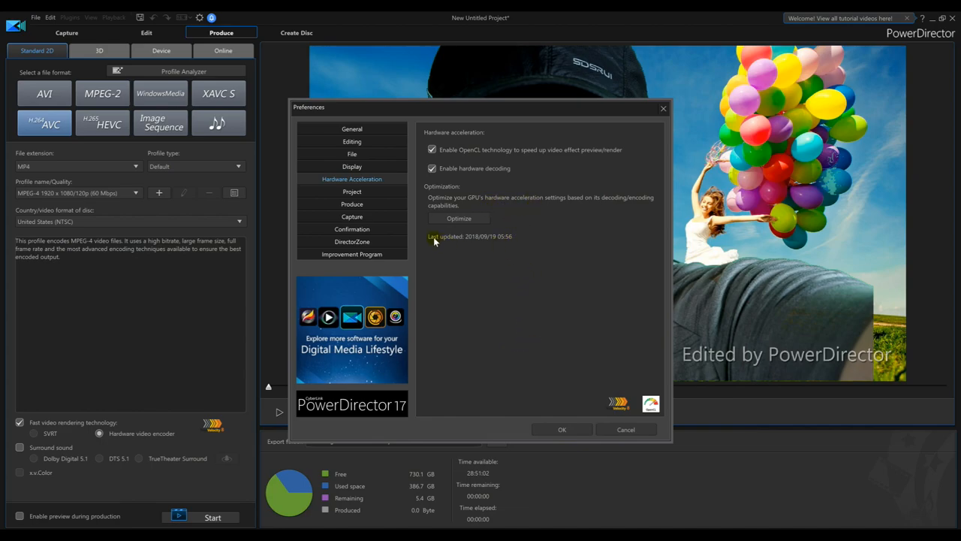
pyautogui.moveTo(581, 228)
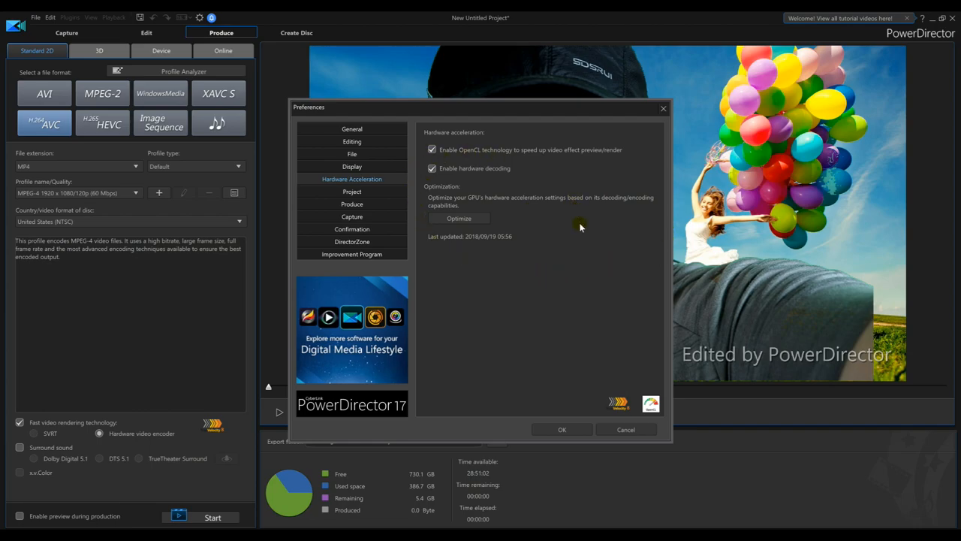
pyautogui.moveTo(459, 217)
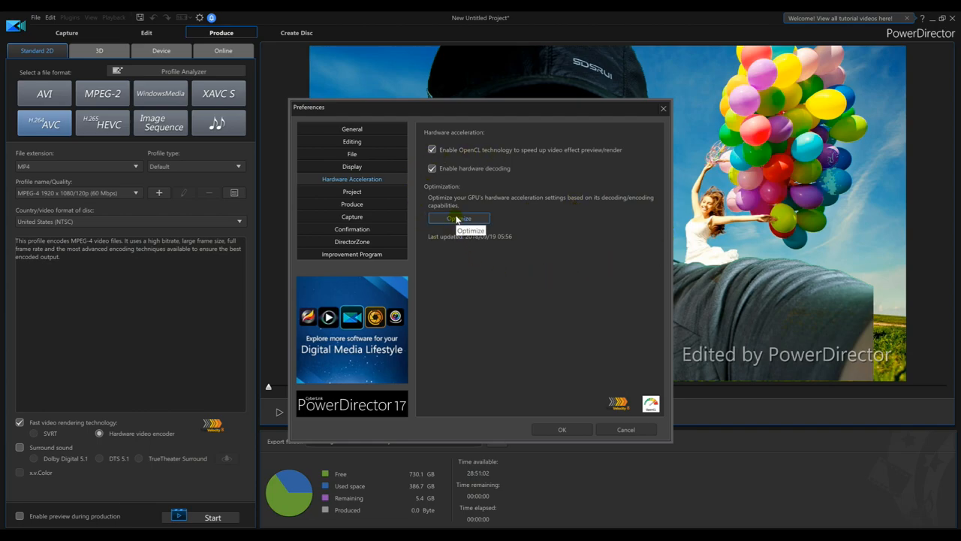
# - Run Optimize on the Hardware Acceleration preferences and confirm with OK
pyautogui.click(459, 217)
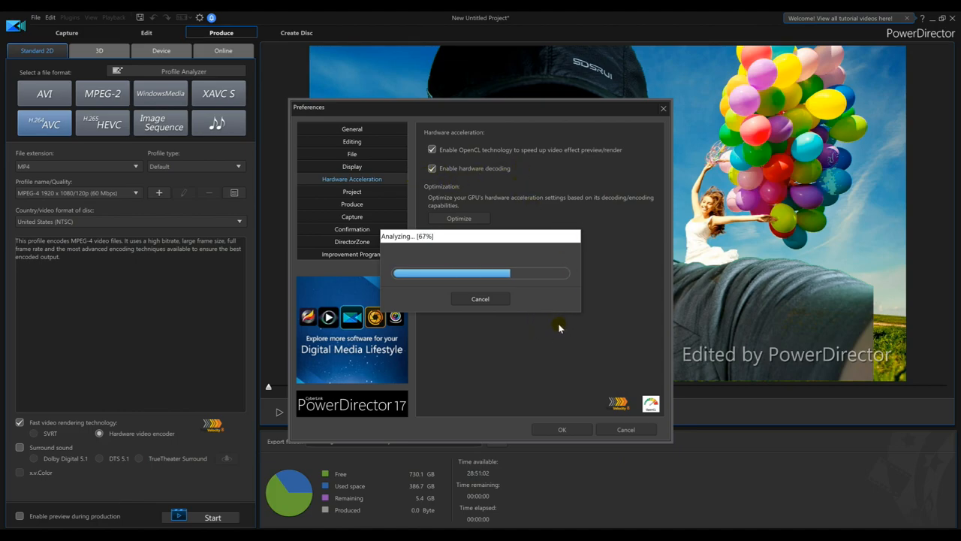
pyautogui.moveTo(574, 323)
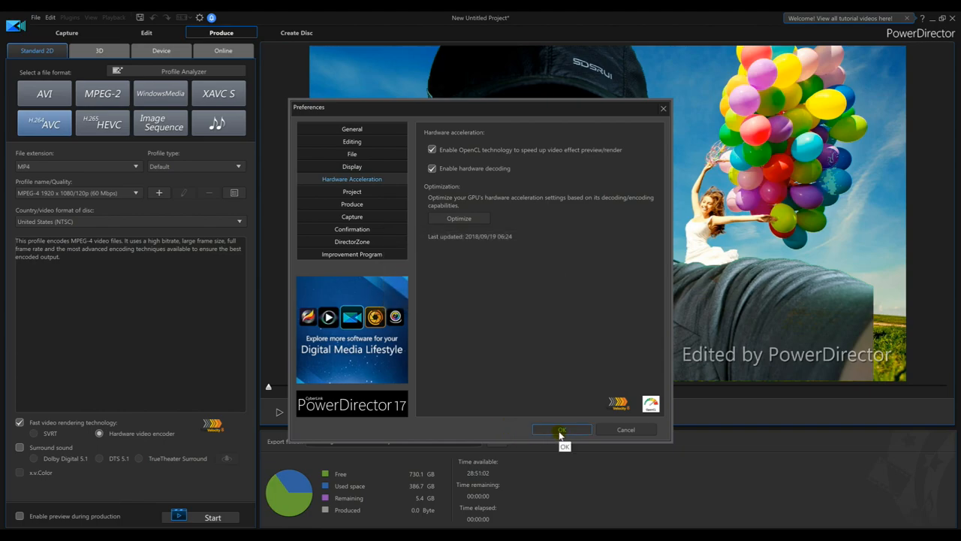
pyautogui.click(561, 429)
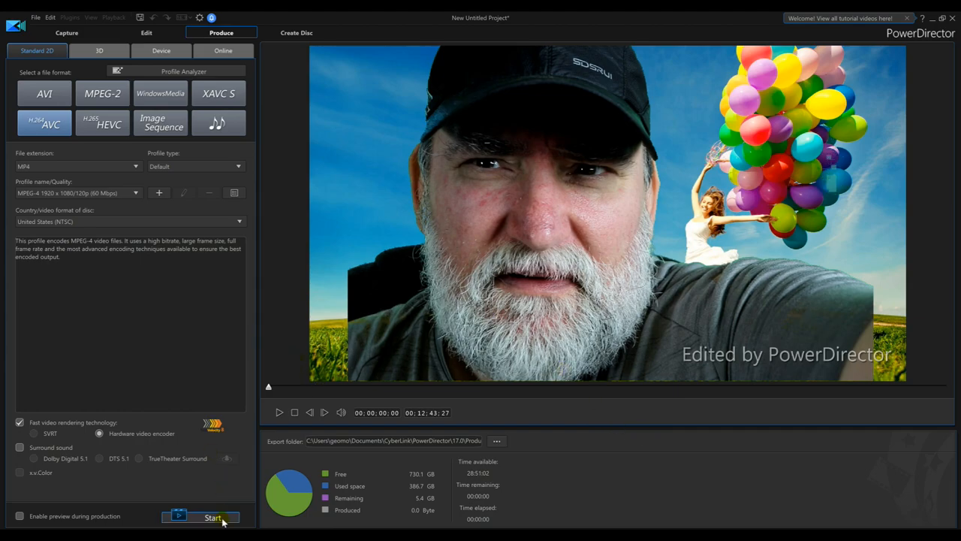
# - Start rendering the project as a 1080p H.264 AVC MP4 movie
pyautogui.click(213, 517)
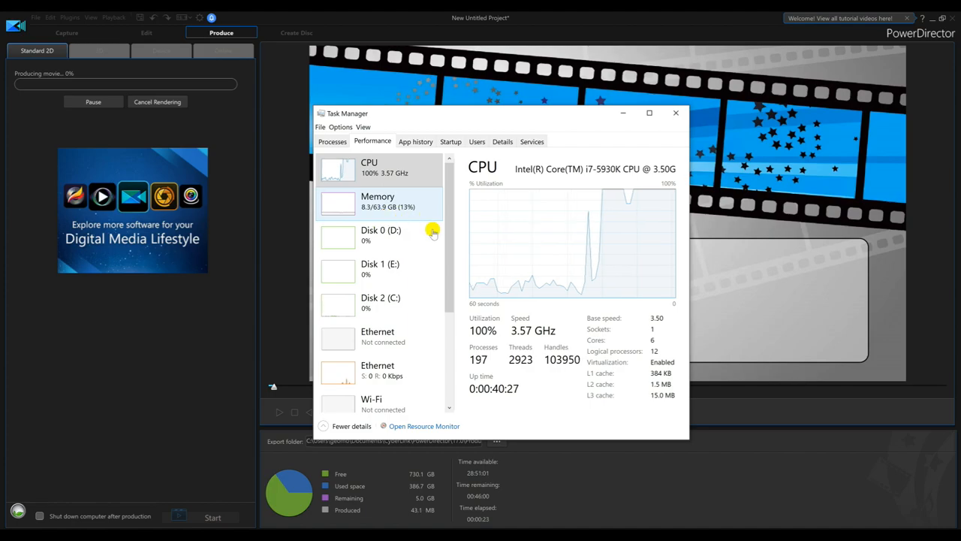
pyautogui.scroll(-3)
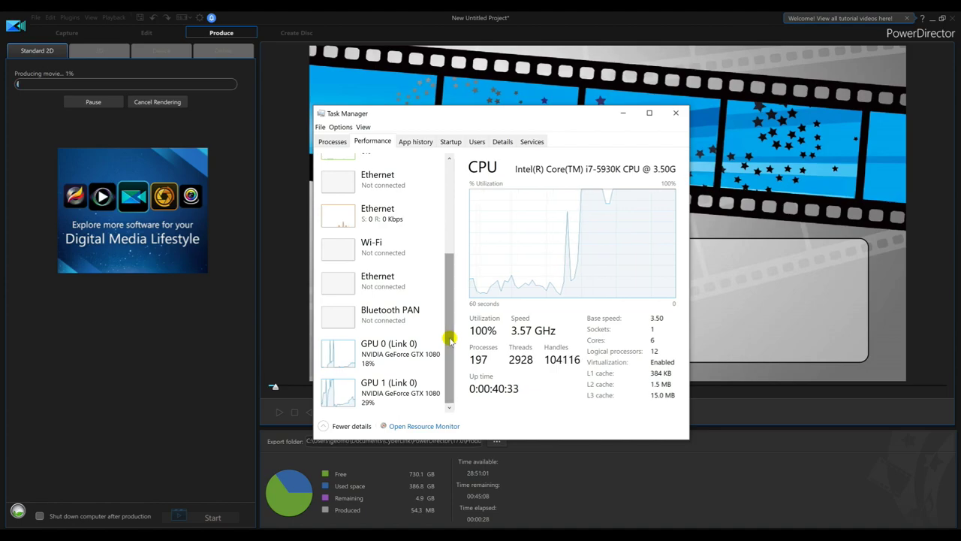
pyautogui.moveTo(349, 364)
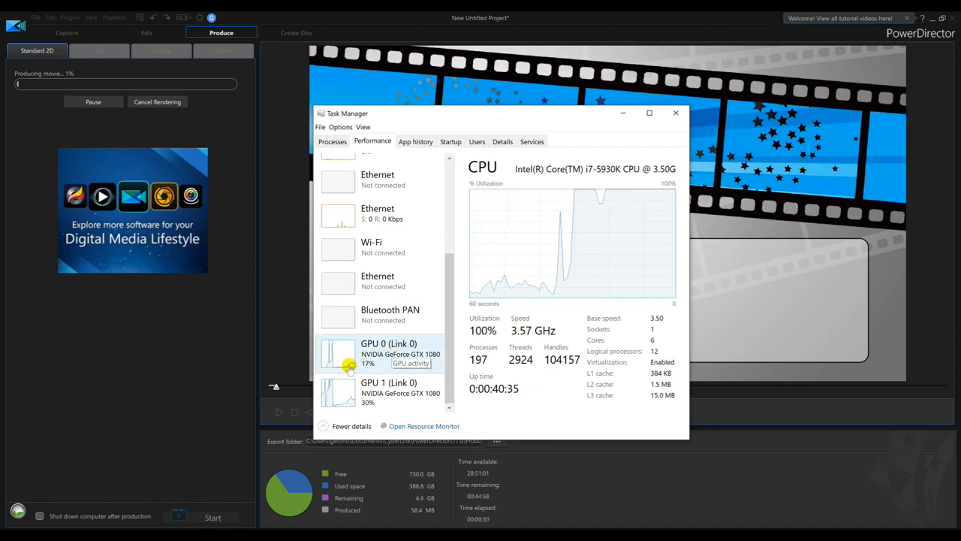
pyautogui.moveTo(420, 397)
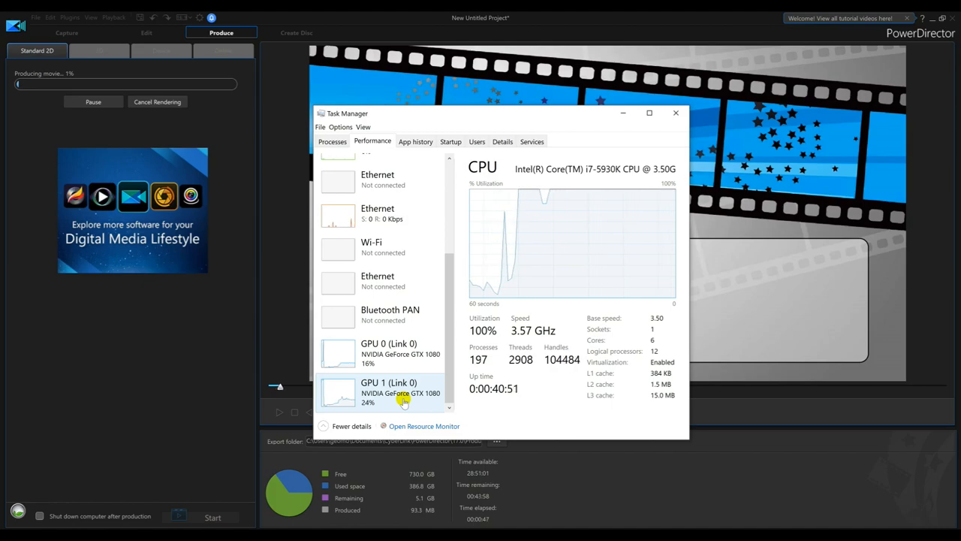
pyautogui.scroll(3)
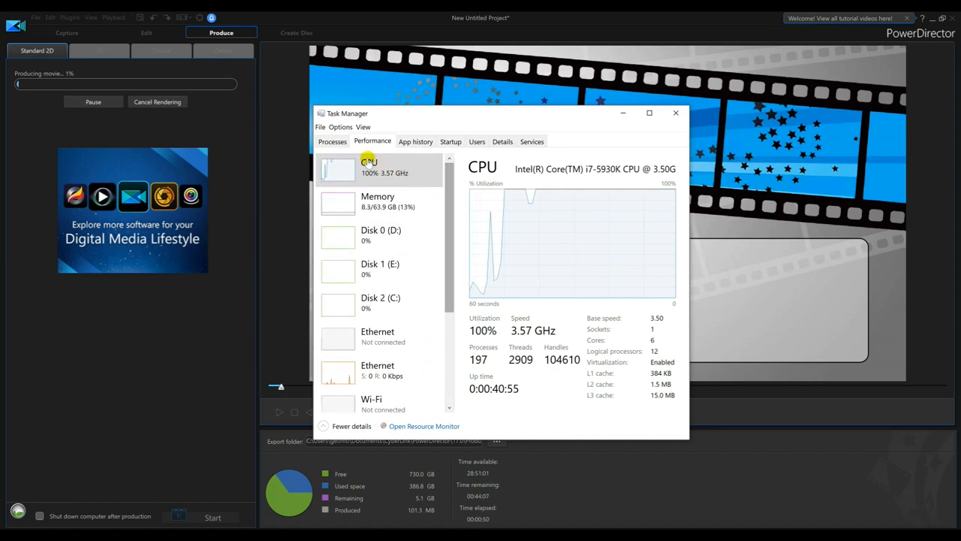
pyautogui.moveTo(404, 223)
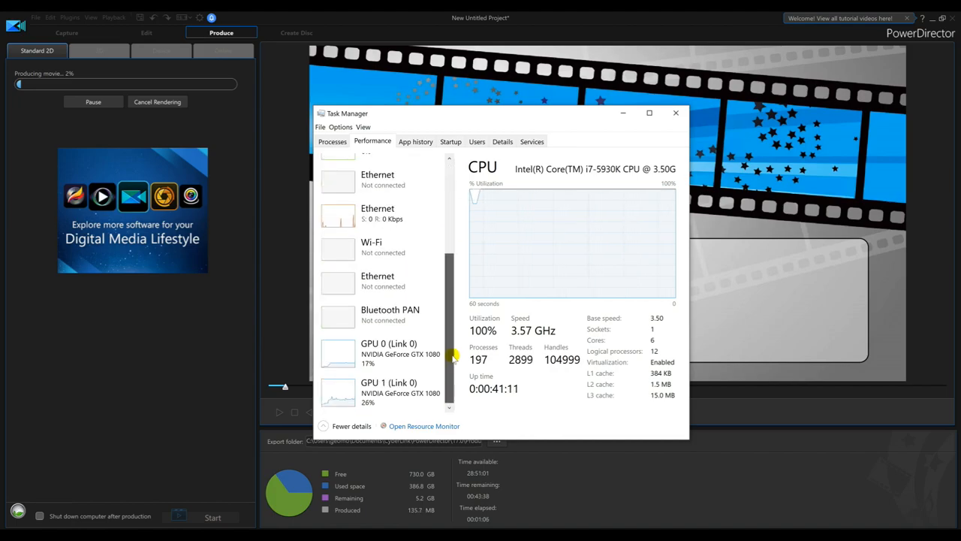
pyautogui.moveTo(458, 292)
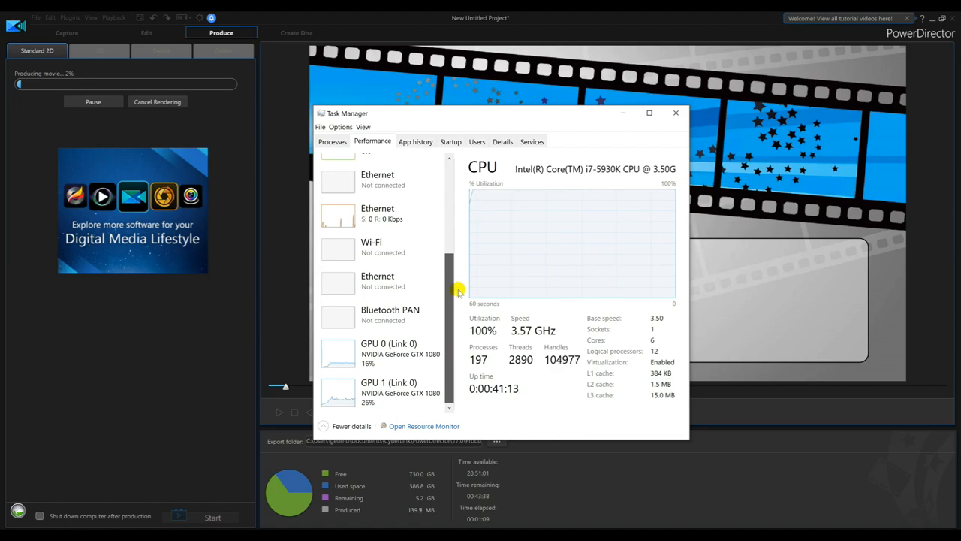
pyautogui.scroll(3)
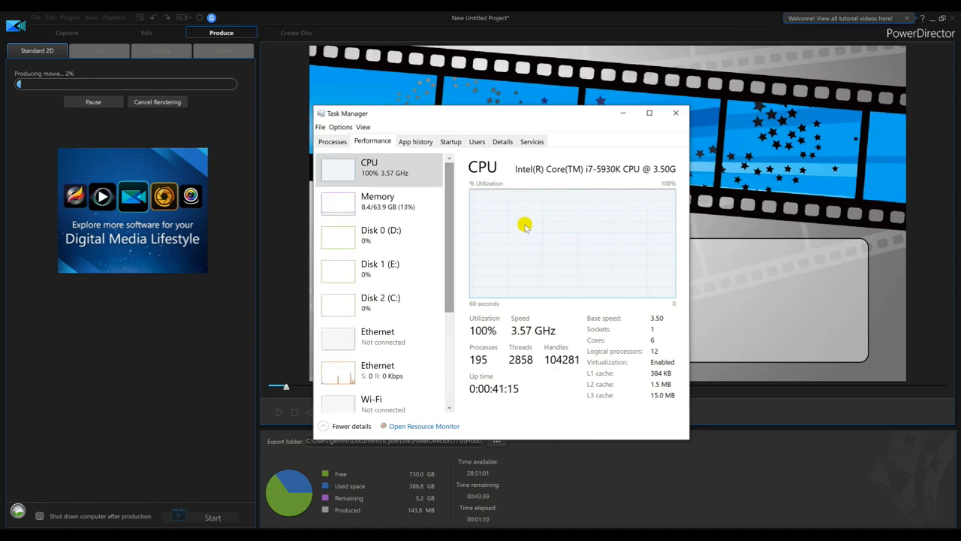
pyautogui.moveTo(525, 227)
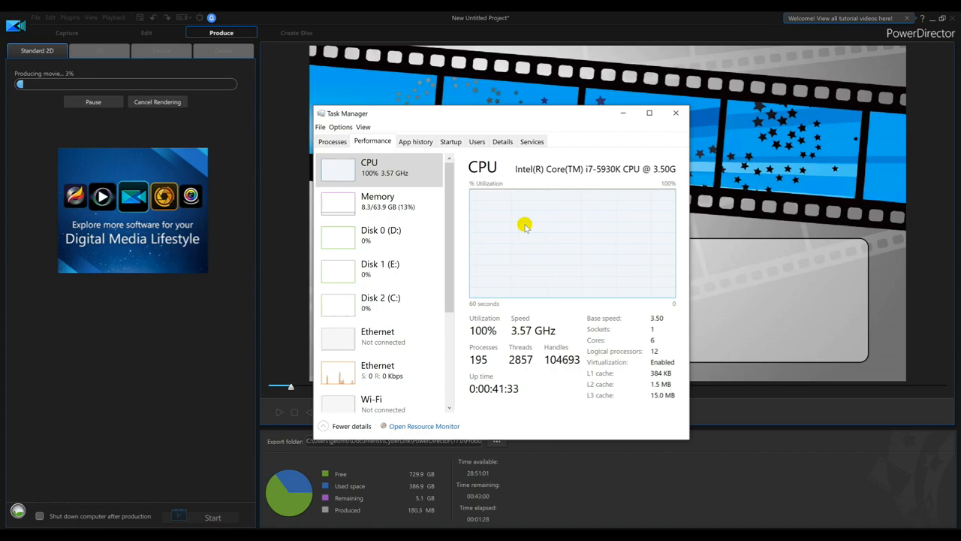
pyautogui.moveTo(673, 121)
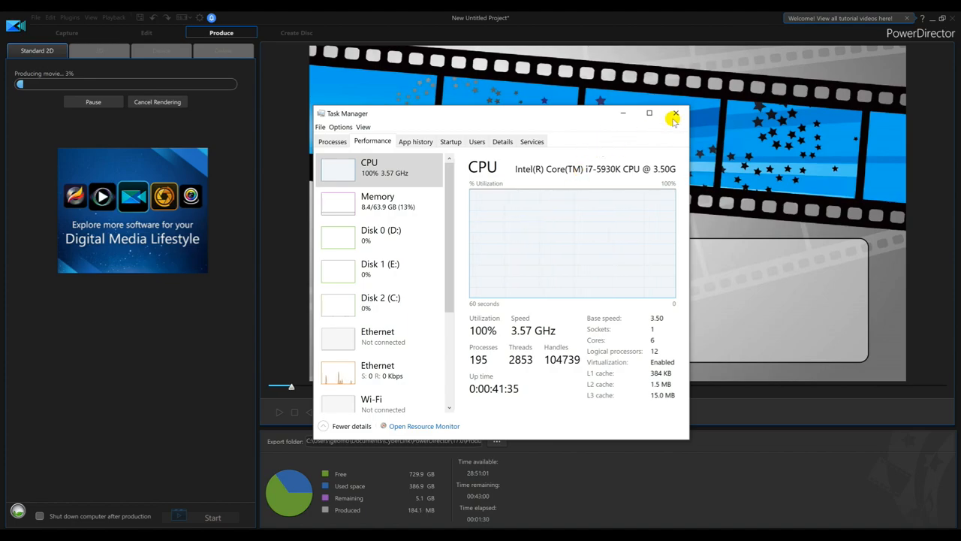
# - Close Task Manager and cancel the movie production, confirming with Yes
pyautogui.click(674, 113)
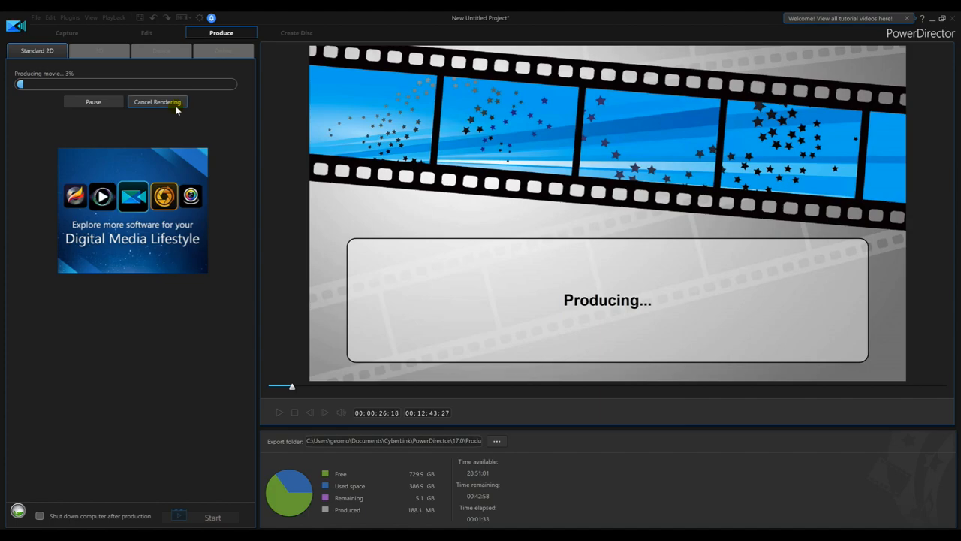
pyautogui.click(157, 101)
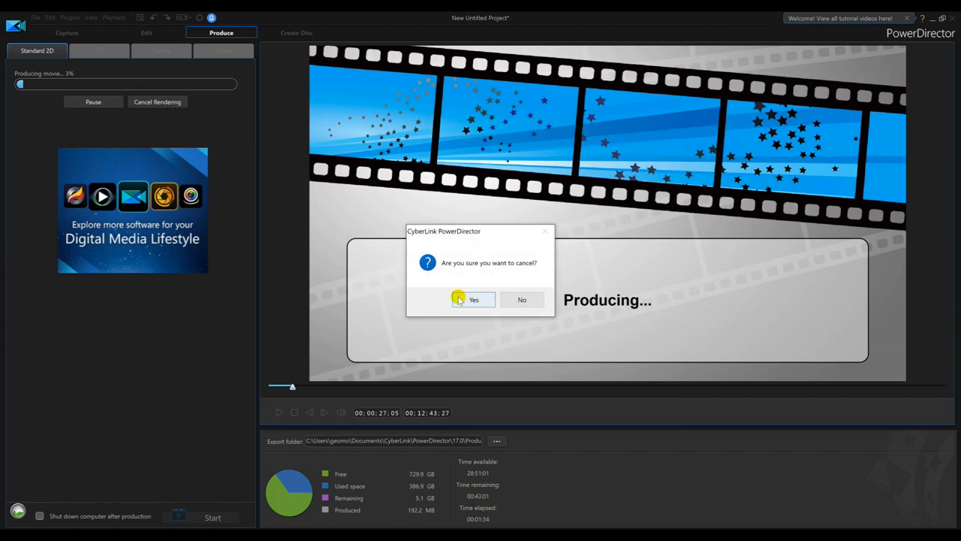
pyautogui.click(473, 300)
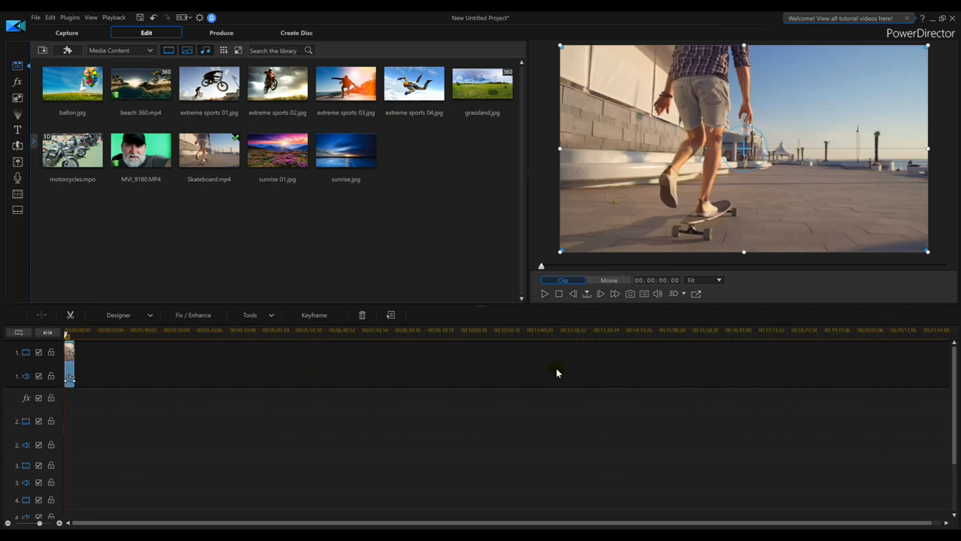
# - Stretch the timeline to the skateboard clip and start a brush mask in Mask Designer
pyautogui.moveTo(209, 149); pyautogui.dragTo(128, 362)
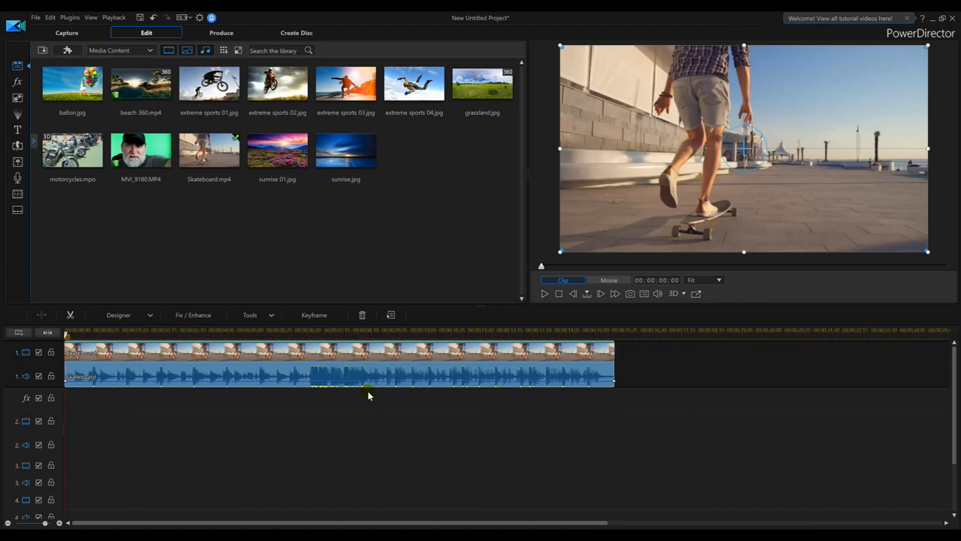
pyautogui.click(149, 314)
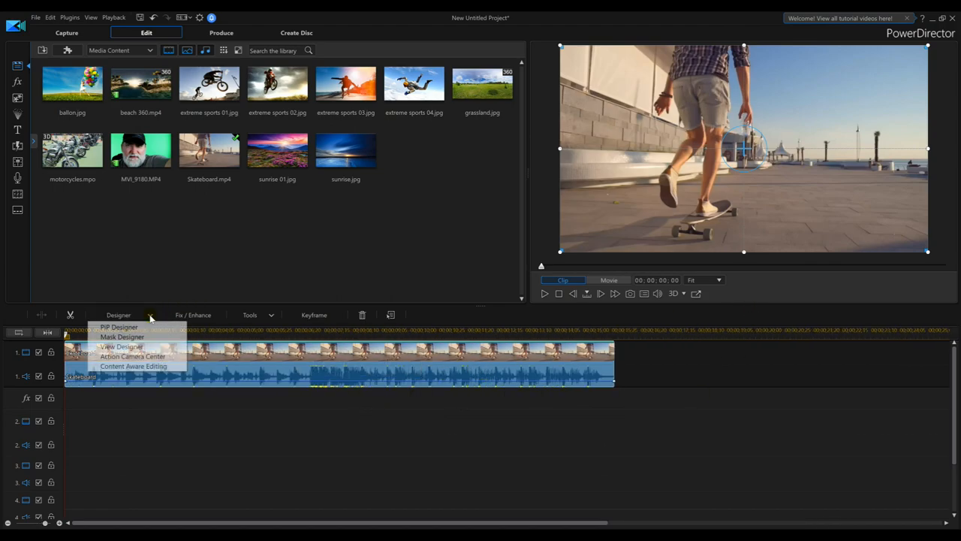
pyautogui.click(574, 305)
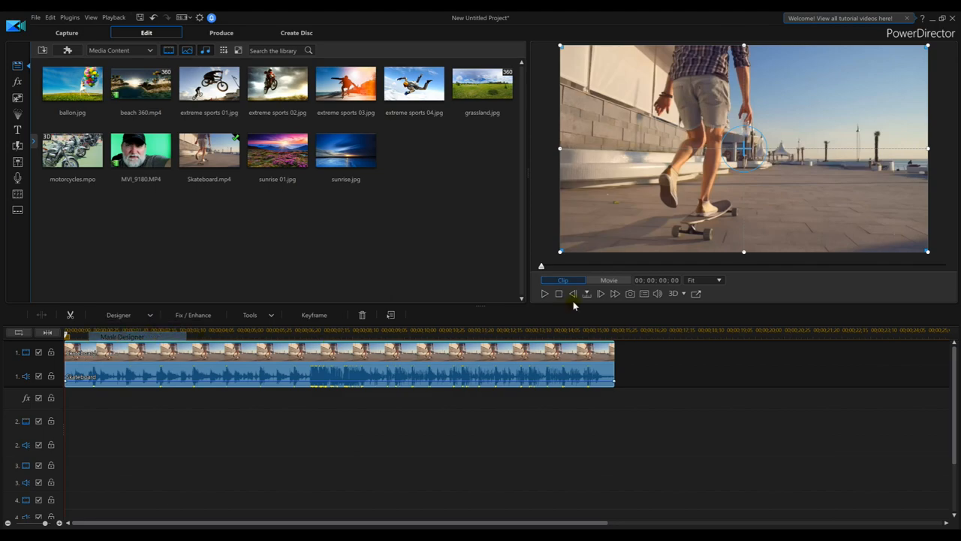
pyautogui.click(117, 315)
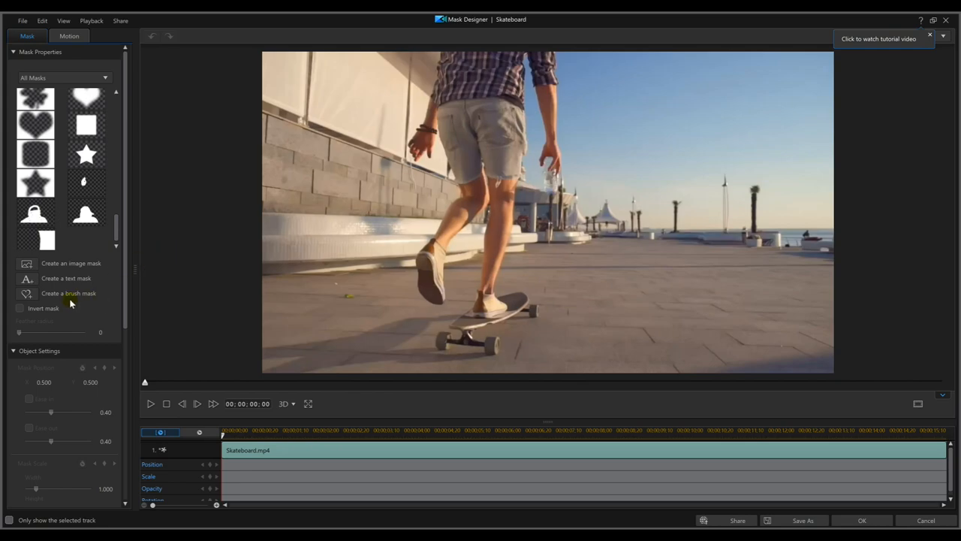
pyautogui.moveTo(99, 300)
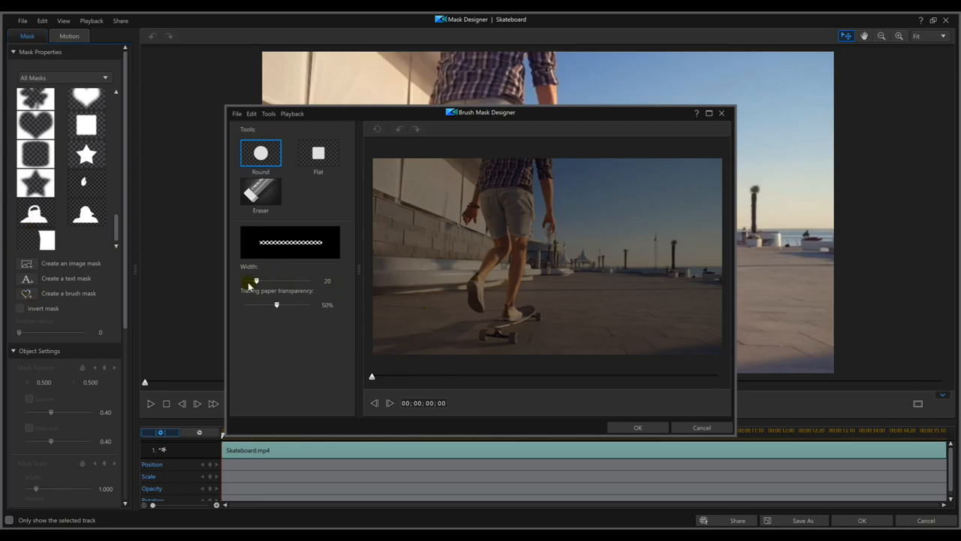
# - Paint the clip's left half with a width-100 brush and apply the mask to the clip
pyautogui.moveTo(256, 280); pyautogui.dragTo(309, 280)
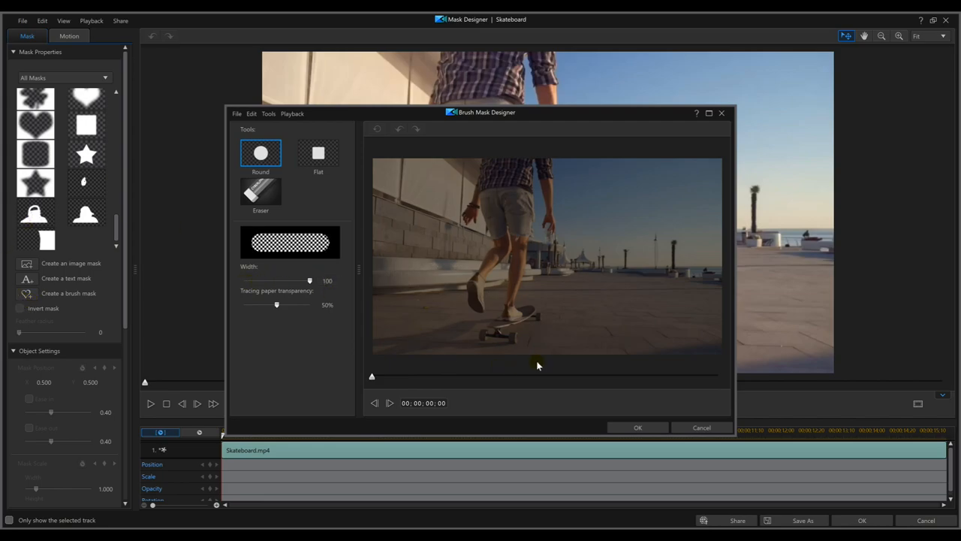
pyautogui.moveTo(616, 162)
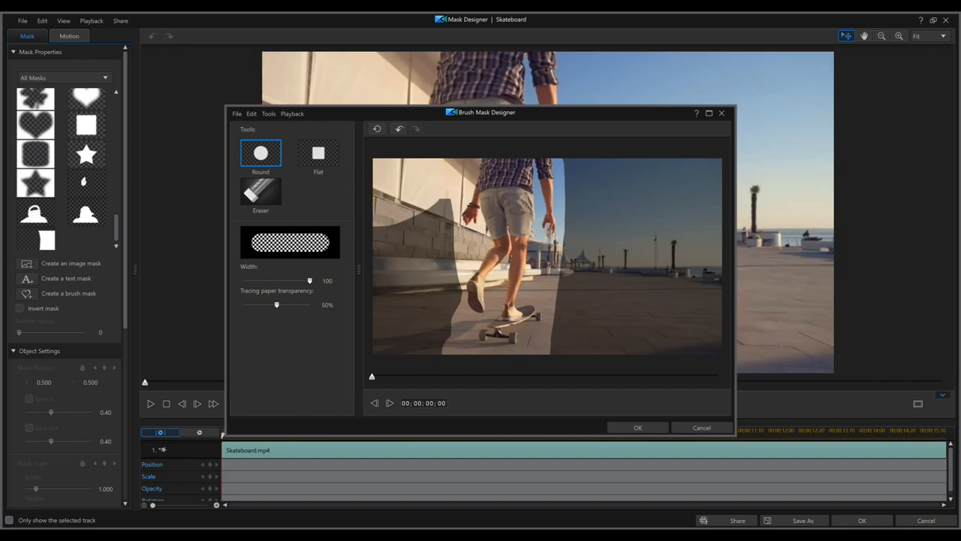
pyautogui.click(417, 248)
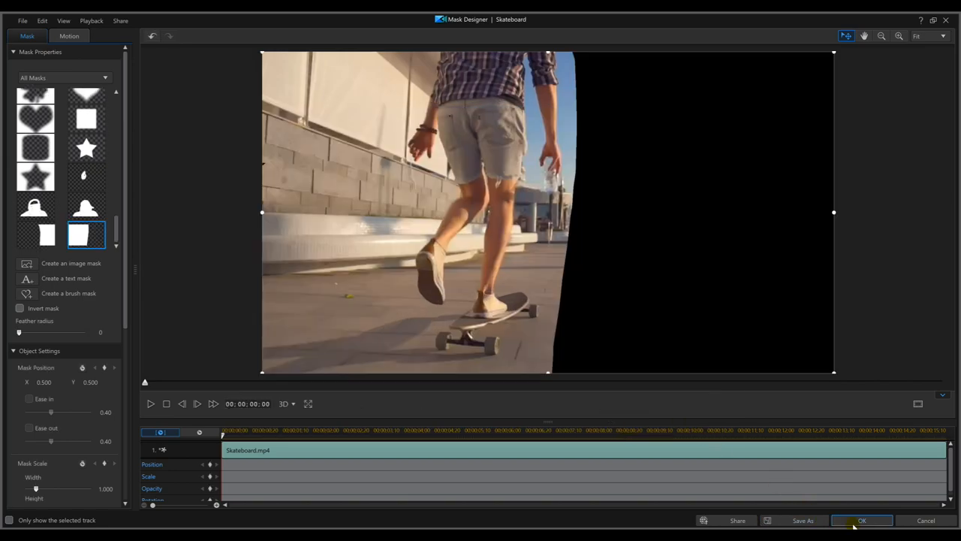
pyautogui.click(862, 520)
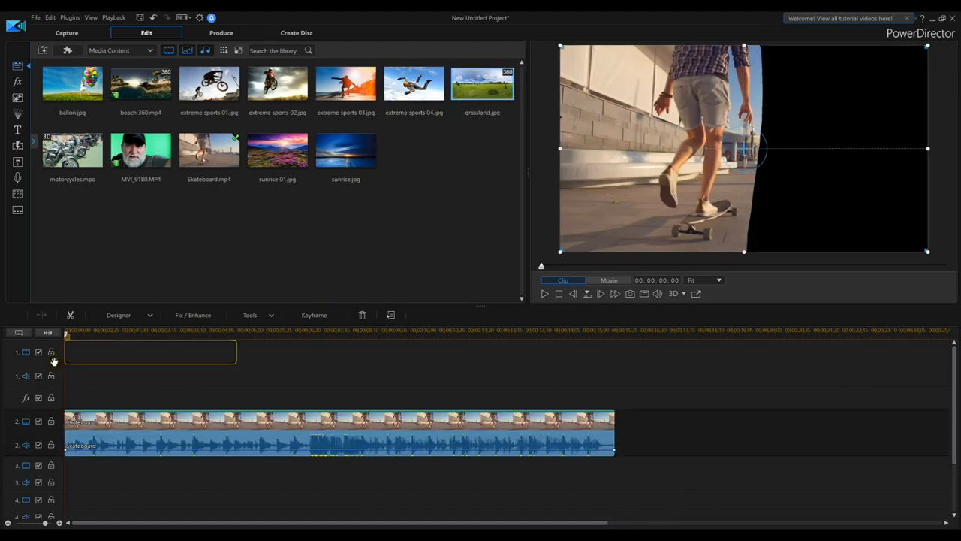
# - Place grassland.jpg on track 1, extend it to about 16 seconds and remove the skateboard audio
pyautogui.moveTo(482, 83); pyautogui.dragTo(150, 353)
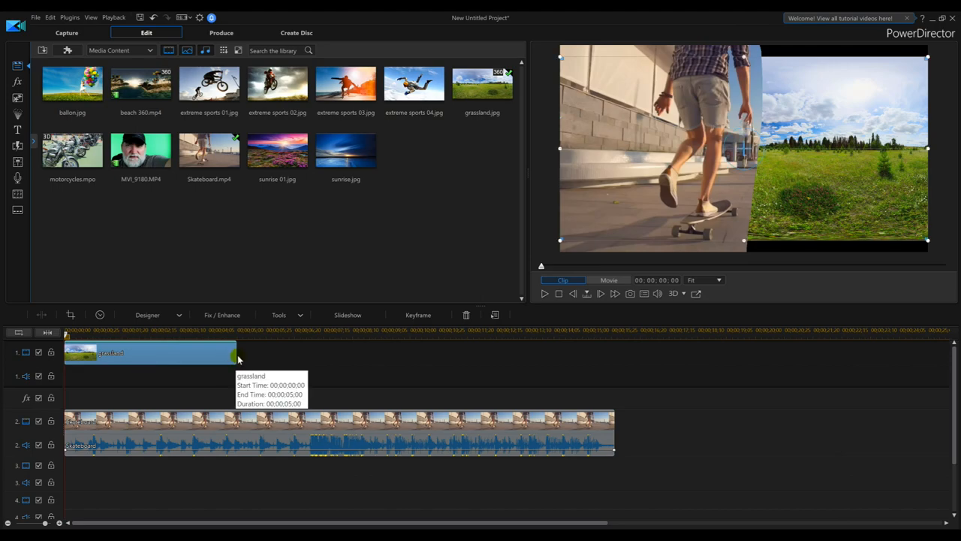
pyautogui.moveTo(237, 353); pyautogui.dragTo(424, 353)
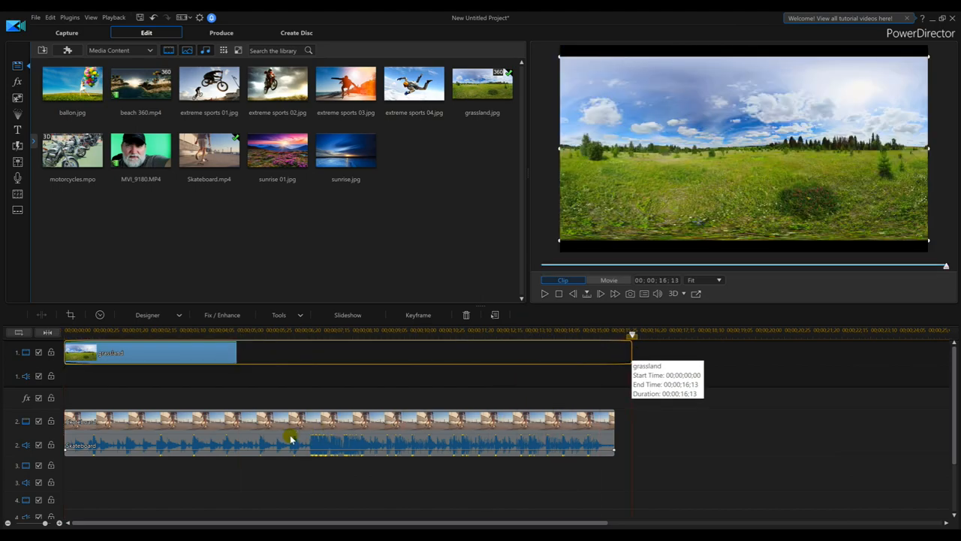
pyautogui.rightClick(291, 438)
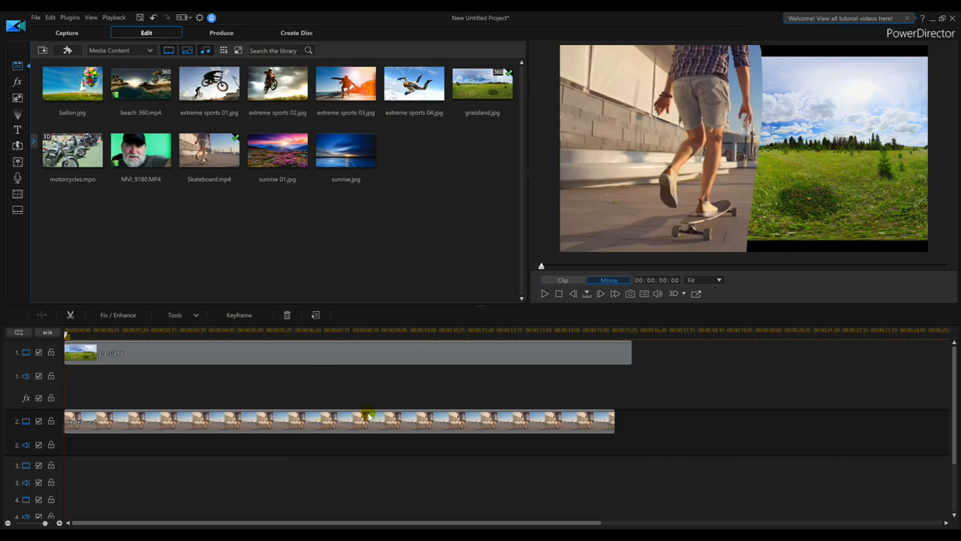
# - Play back the masked skateboard clip composited over the grassland image
pyautogui.click(544, 293)
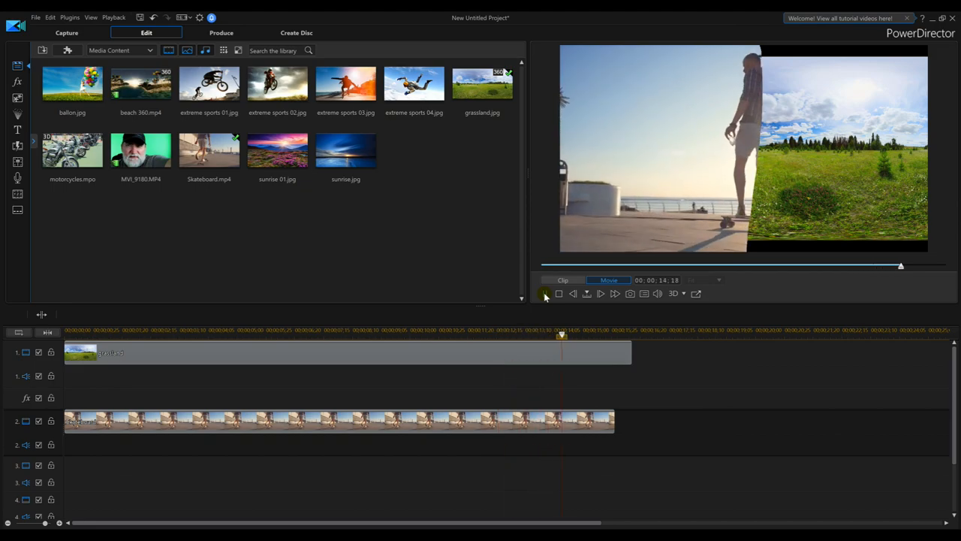
pyautogui.click(544, 293)
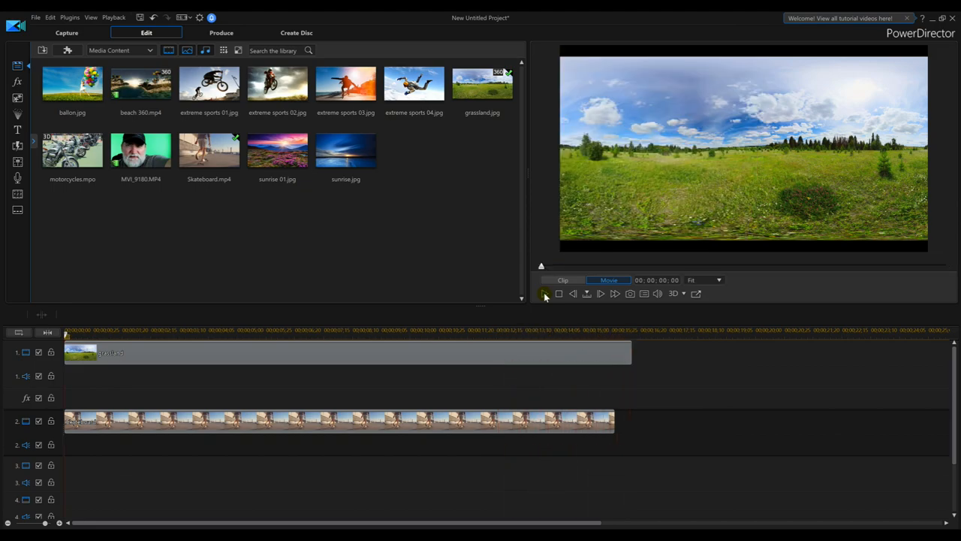
pyautogui.click(545, 294)
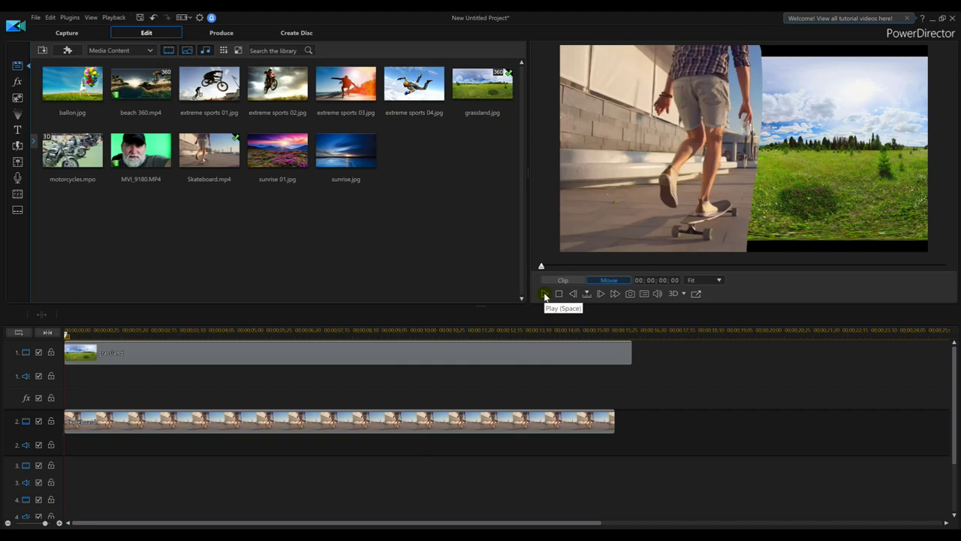